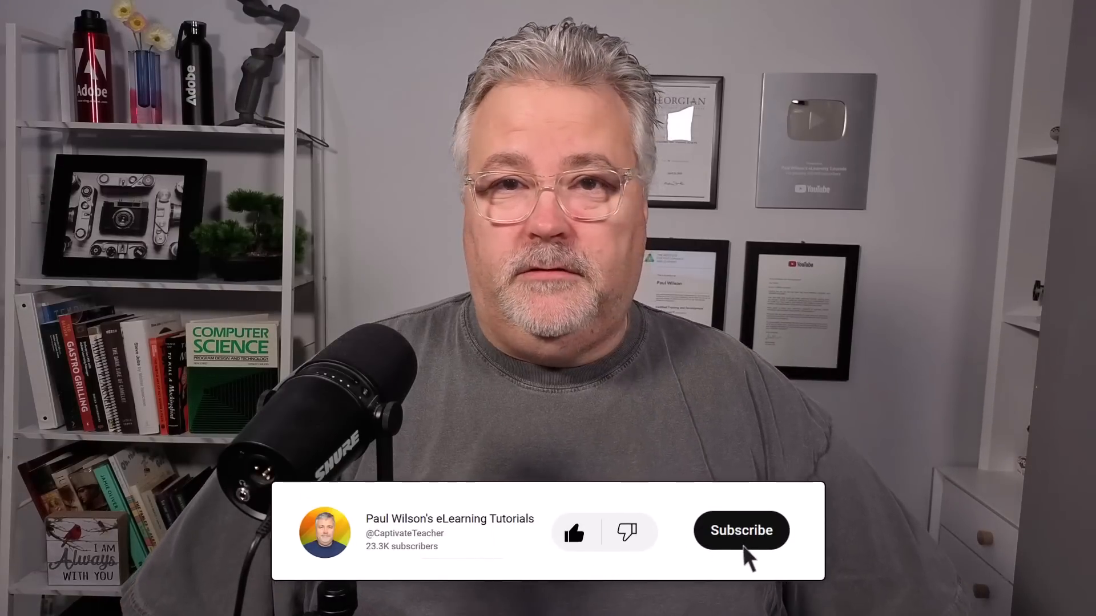
# Step: Add an Input Field block with a Button under the photo, leaving the Card off
pyautogui.click(741, 530)
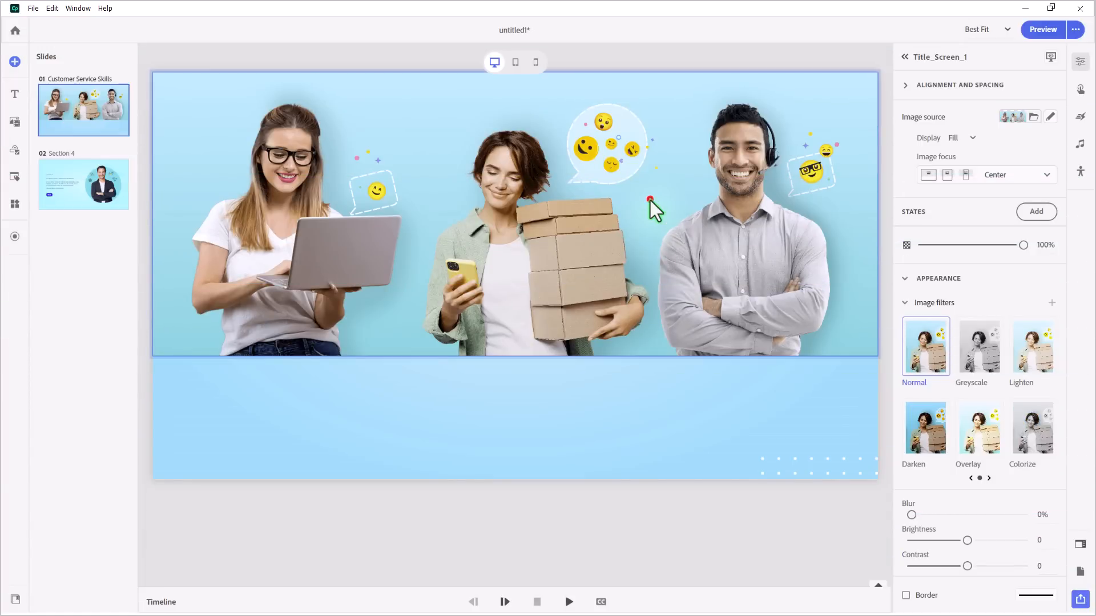
pyautogui.moveTo(613, 152)
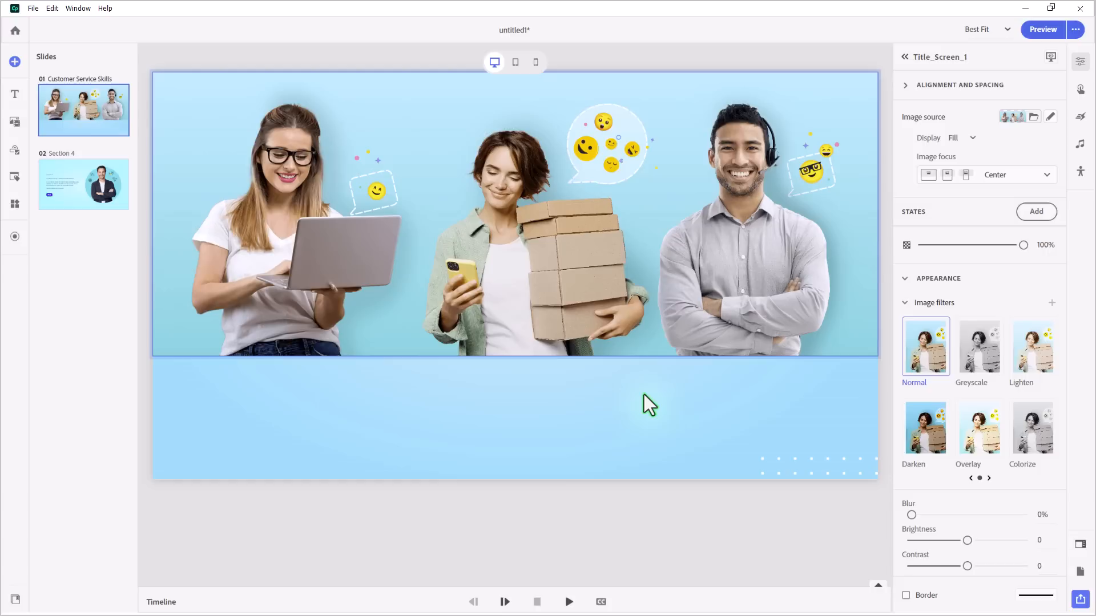
pyautogui.moveTo(359, 249)
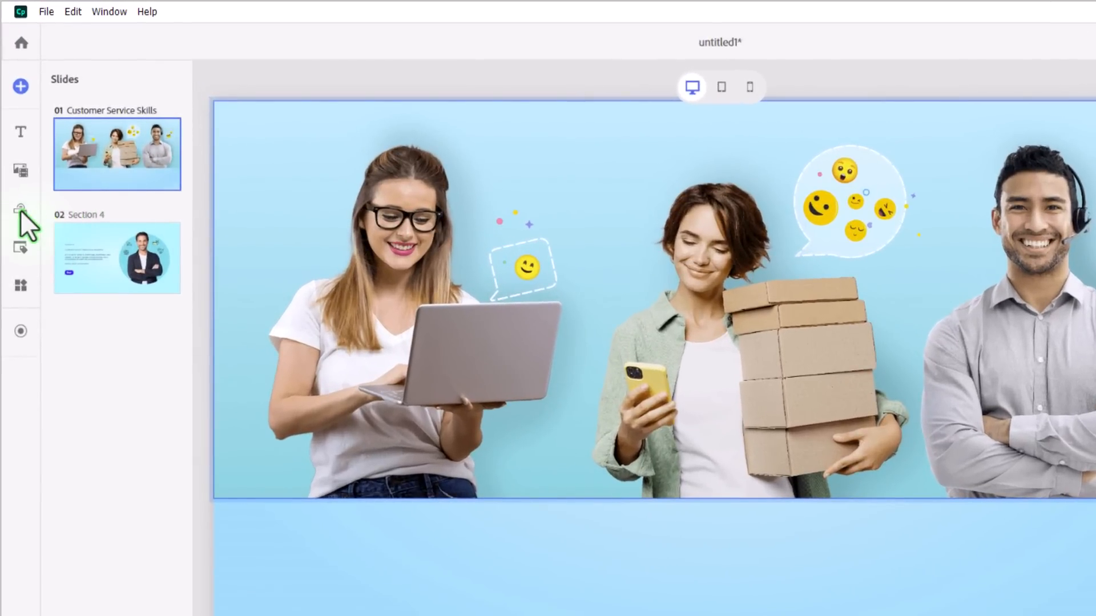
pyautogui.moveTo(20, 208)
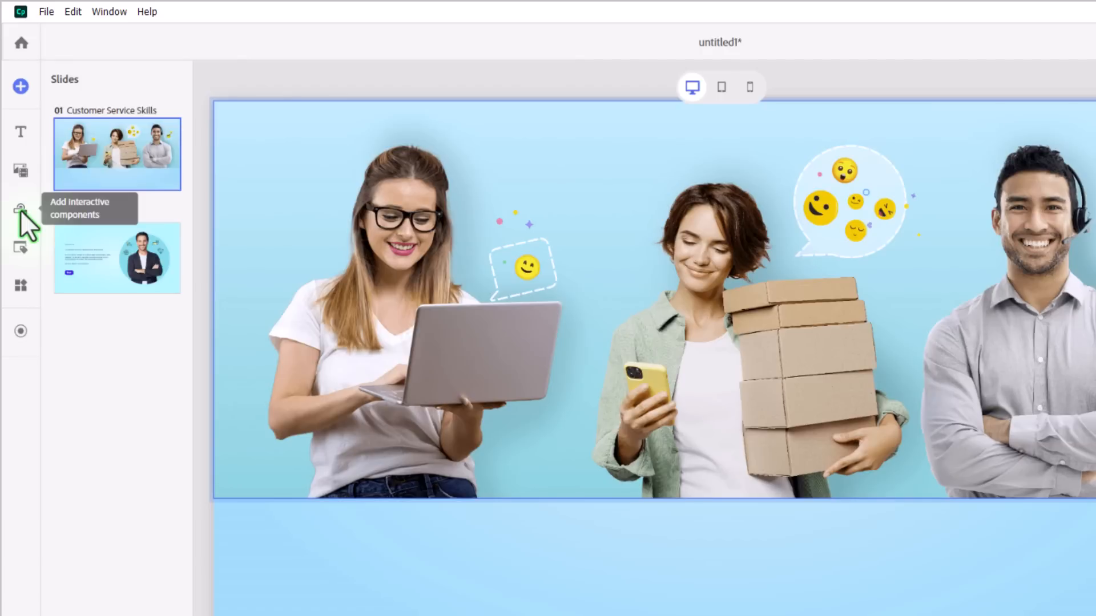
pyautogui.click(21, 209)
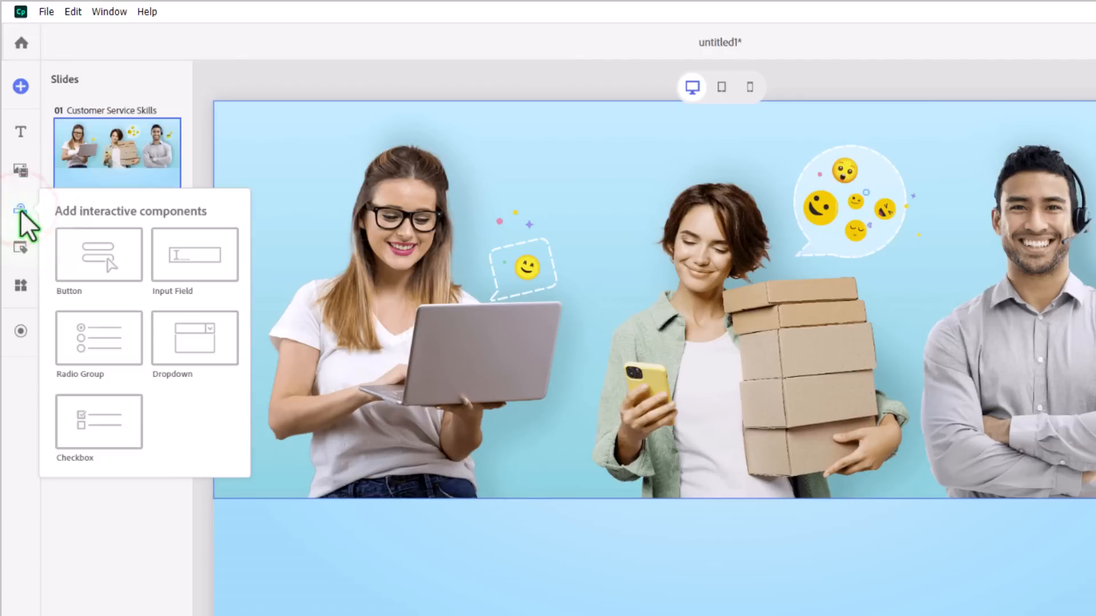
pyautogui.click(194, 253)
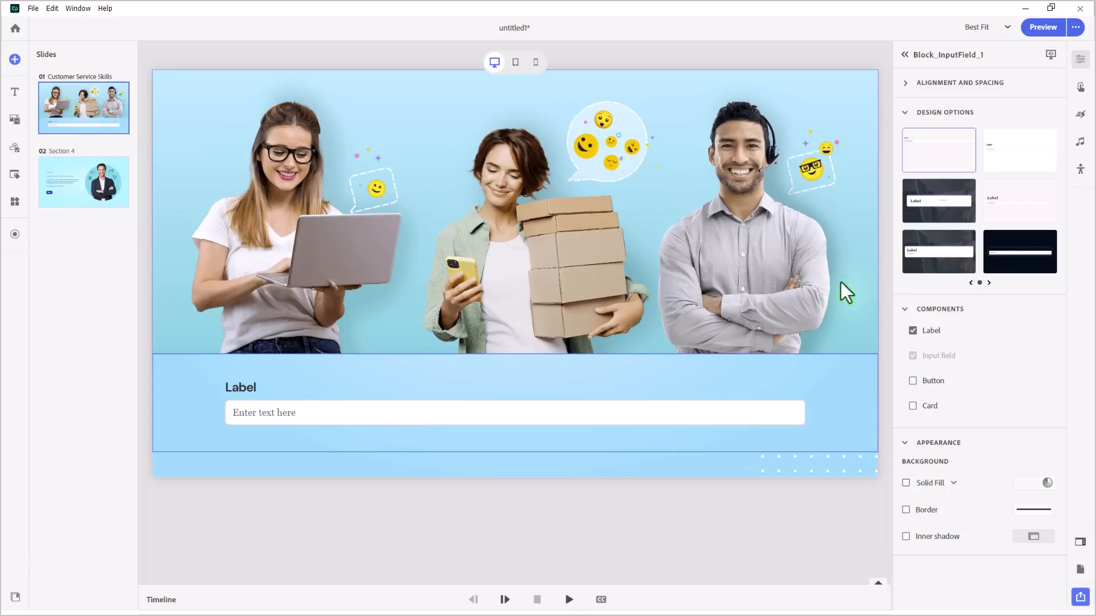
pyautogui.click(913, 381)
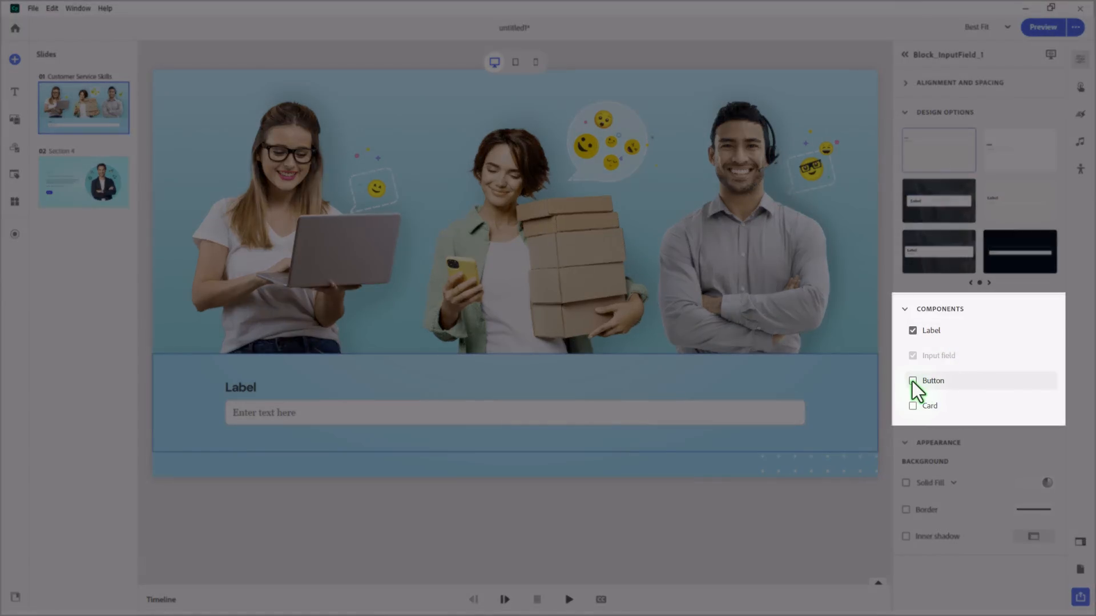
pyautogui.click(912, 381)
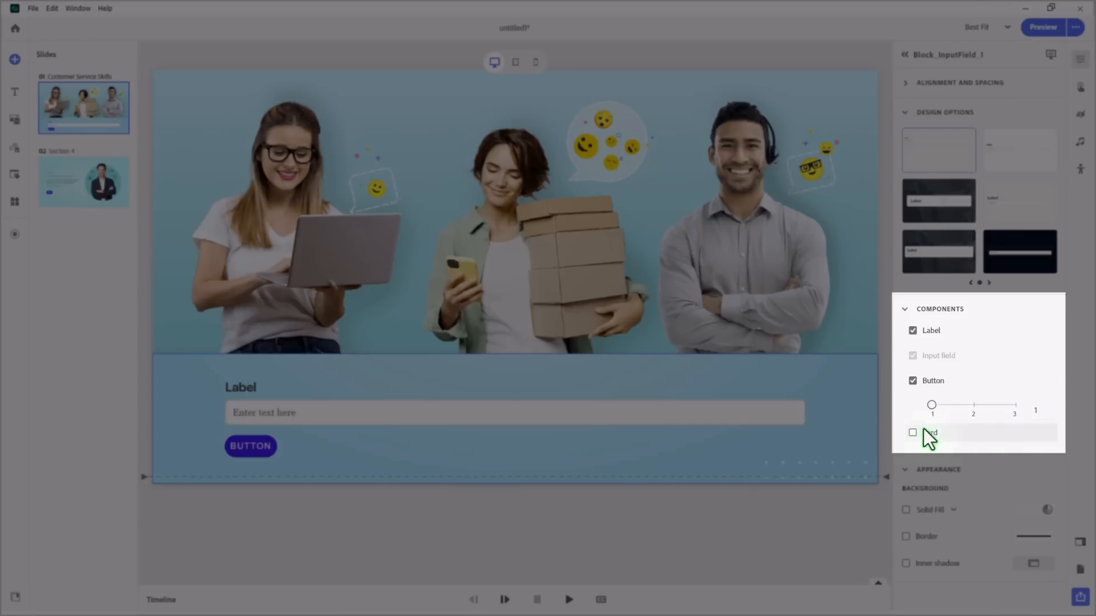
pyautogui.click(912, 433)
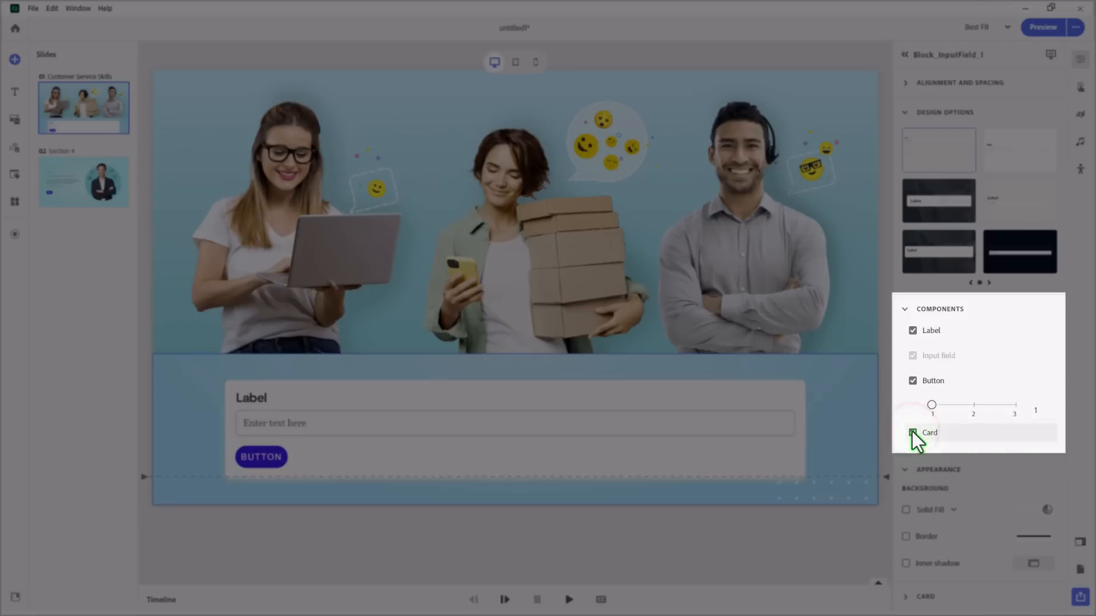
pyautogui.click(911, 432)
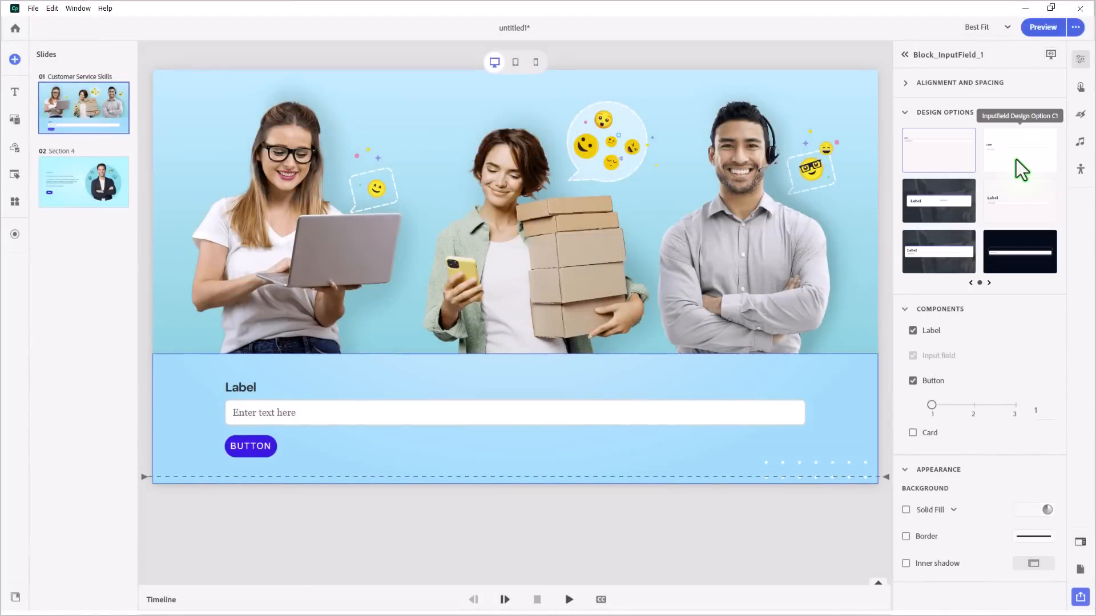
pyautogui.click(938, 201)
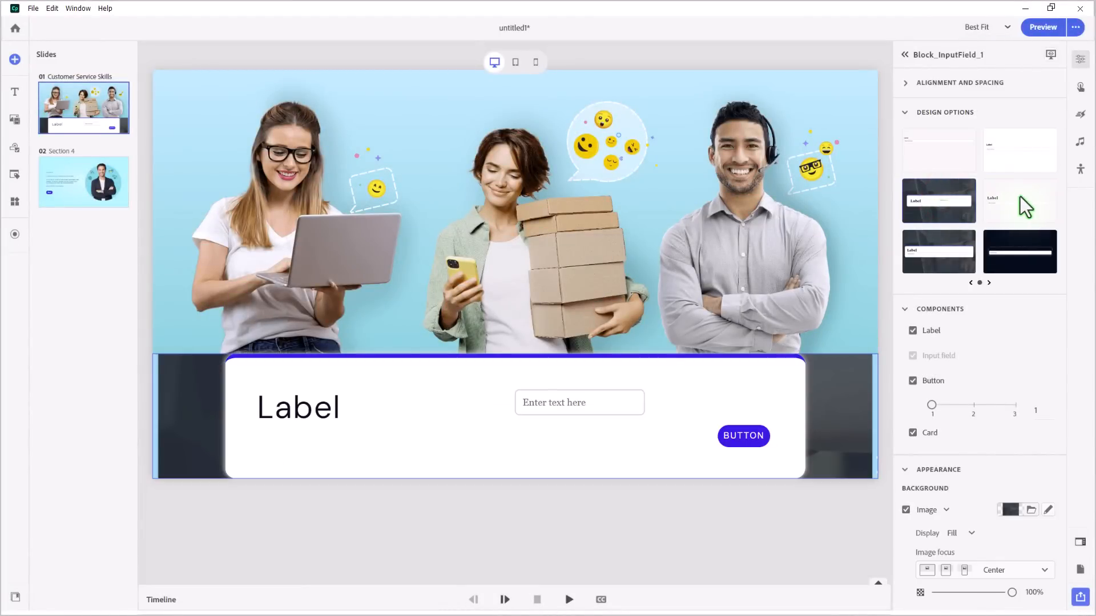
pyautogui.click(1020, 201)
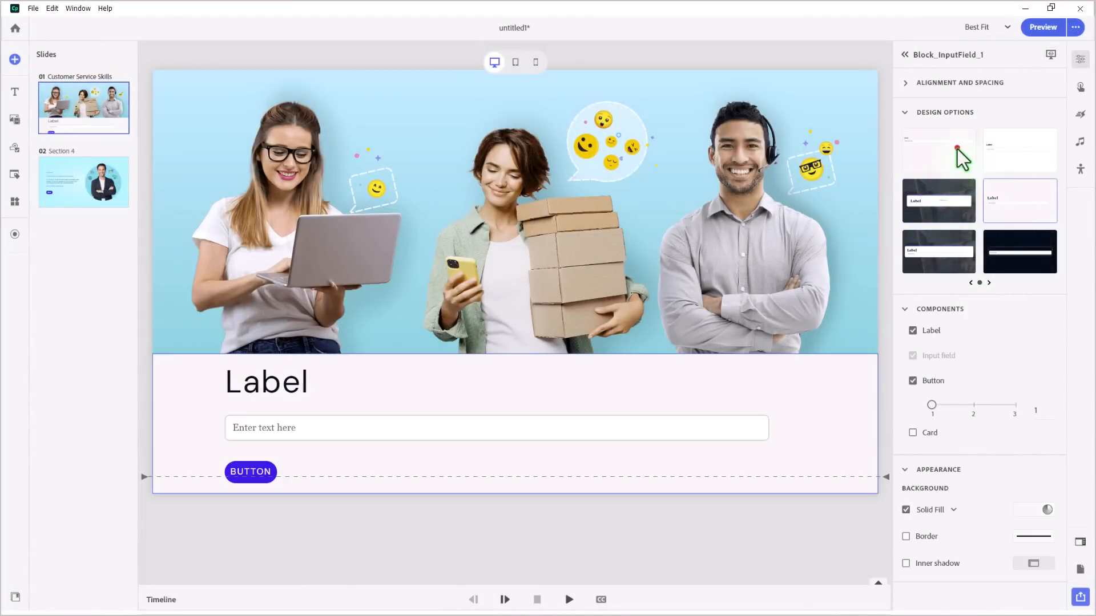
pyautogui.click(938, 150)
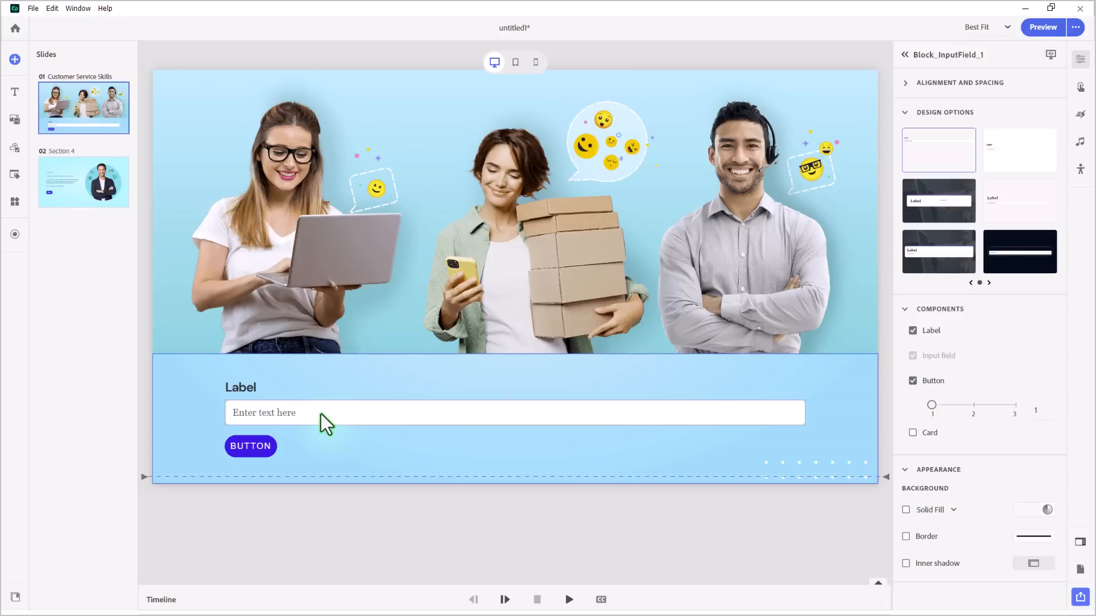
# Step: Select the name entry field and try several Design Options presets for its style
pyautogui.click(321, 412)
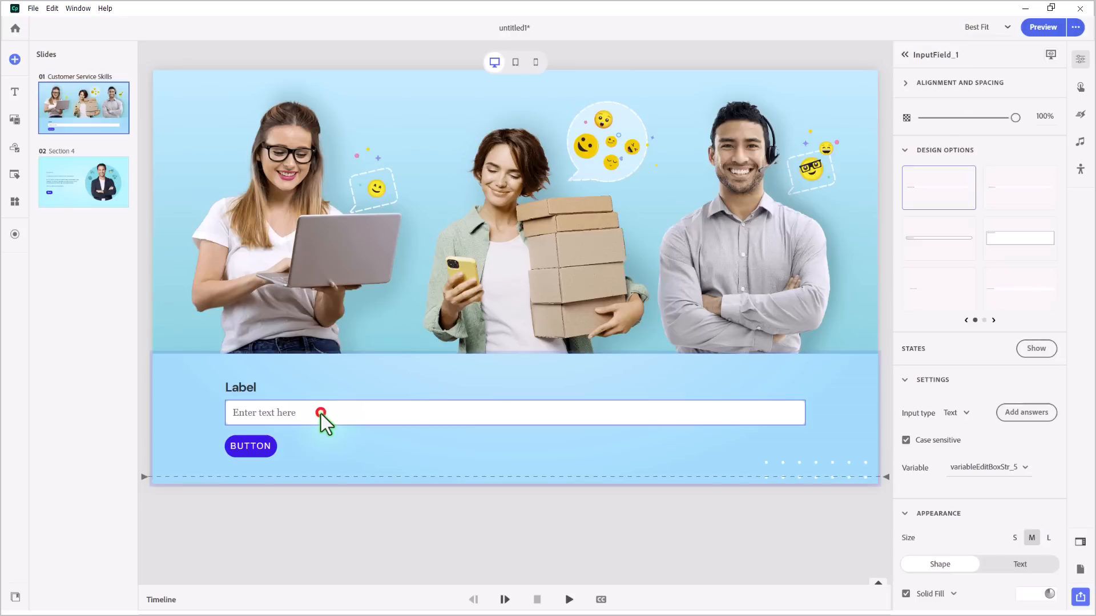
pyautogui.moveTo(1018, 193)
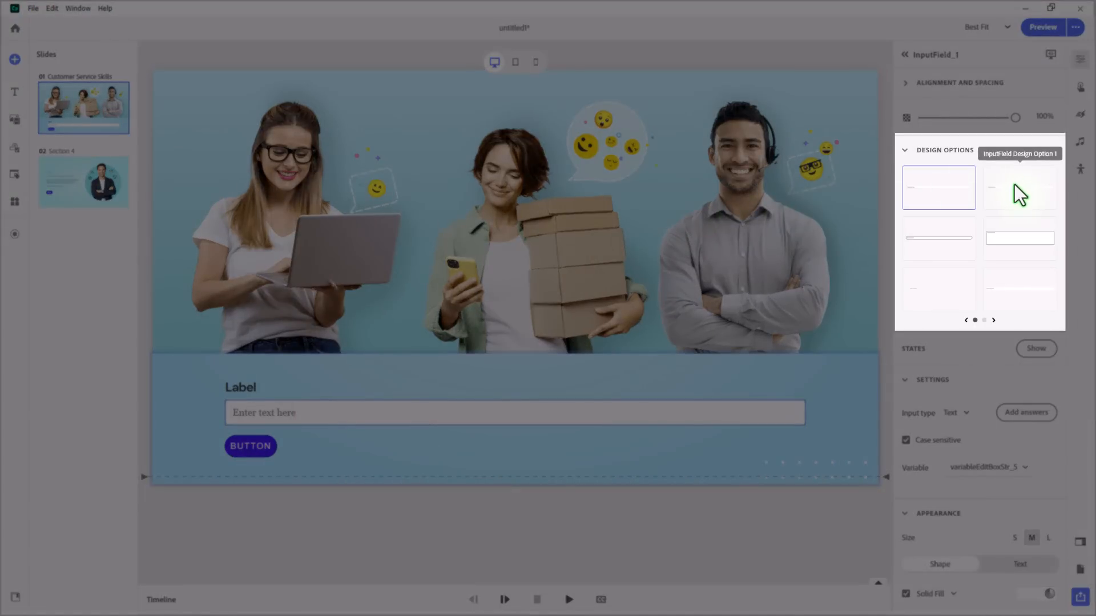
pyautogui.click(1018, 186)
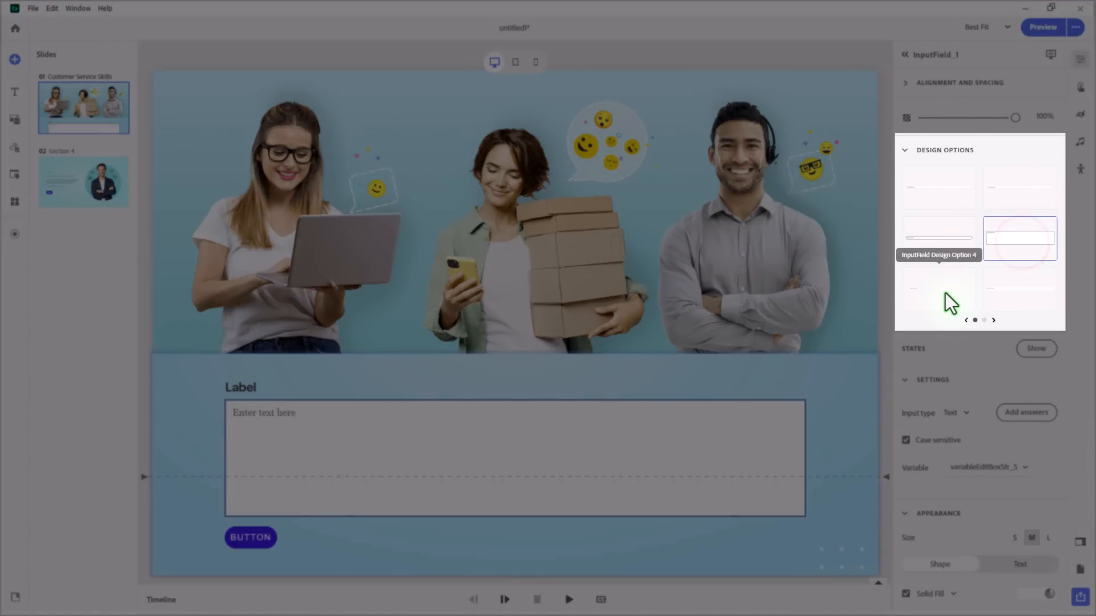
pyautogui.click(938, 290)
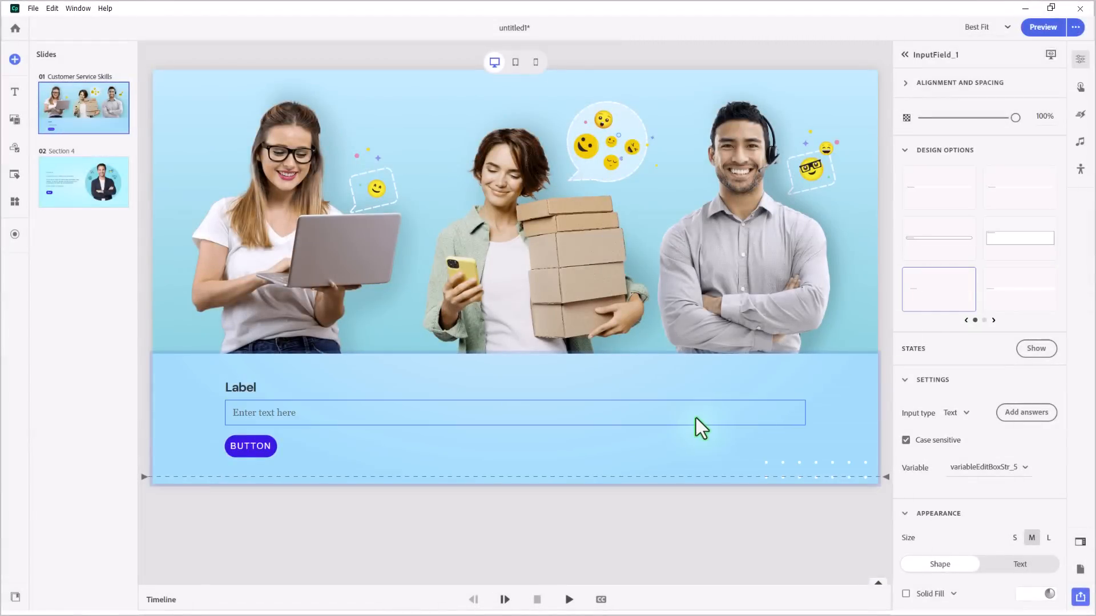
pyautogui.click(1019, 289)
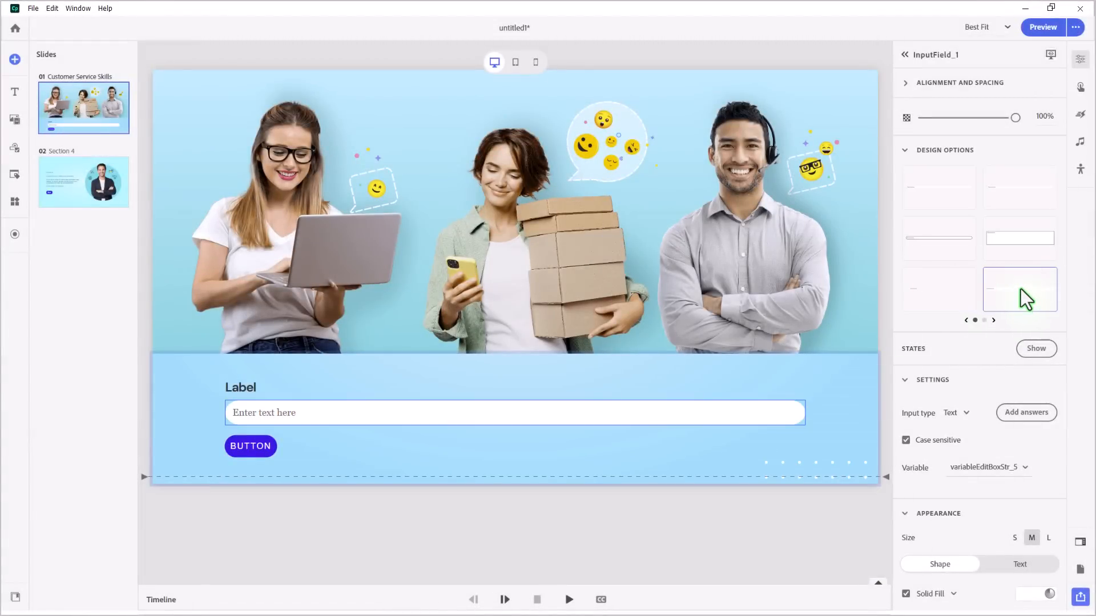
pyautogui.click(939, 186)
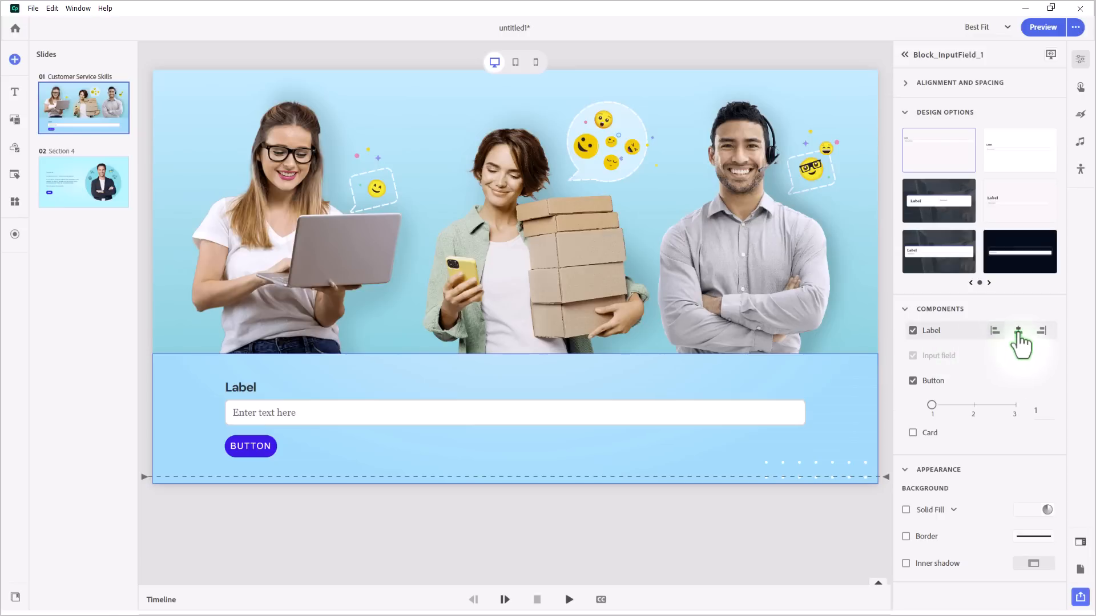
# Step: Center the label and button, relabel the button START and the label Customer Service Training
pyautogui.click(1018, 330)
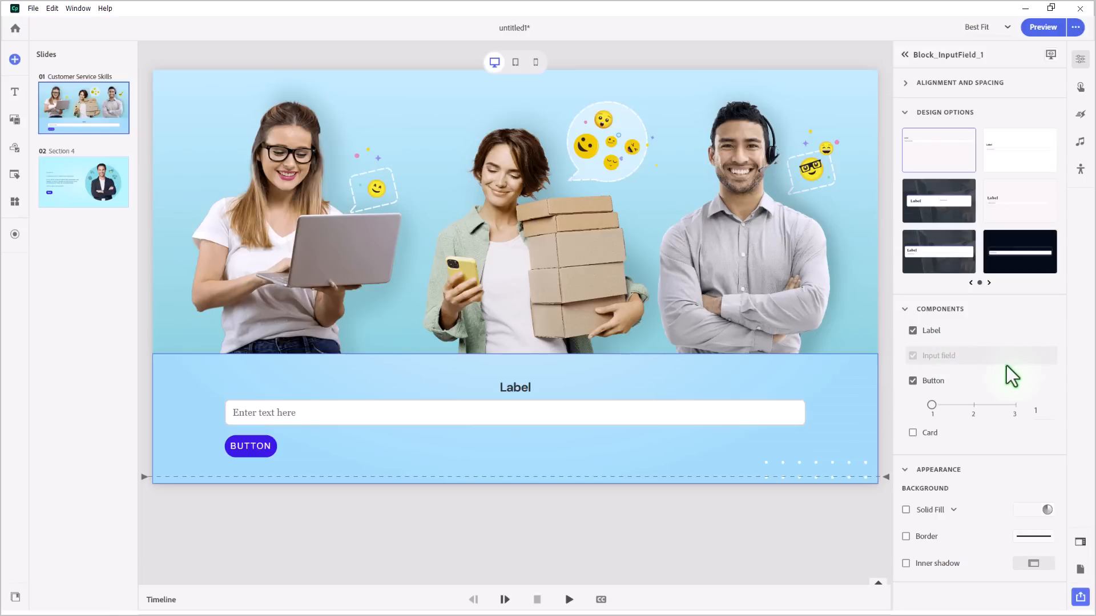
pyautogui.click(995, 381)
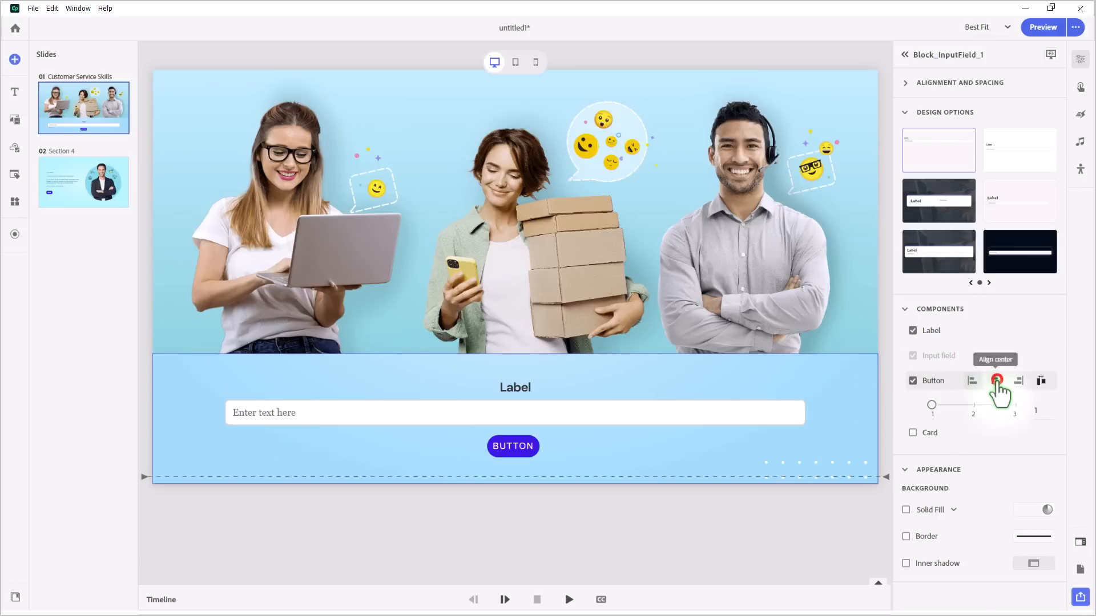
pyautogui.click(513, 446)
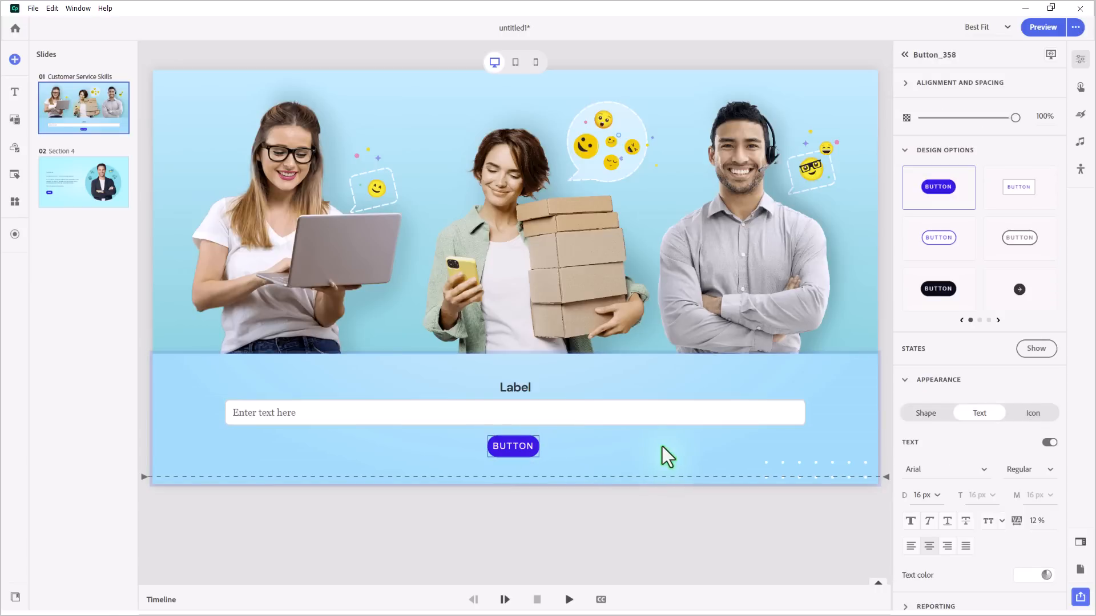
pyautogui.doubleClick(513, 446)
pyautogui.write('START')
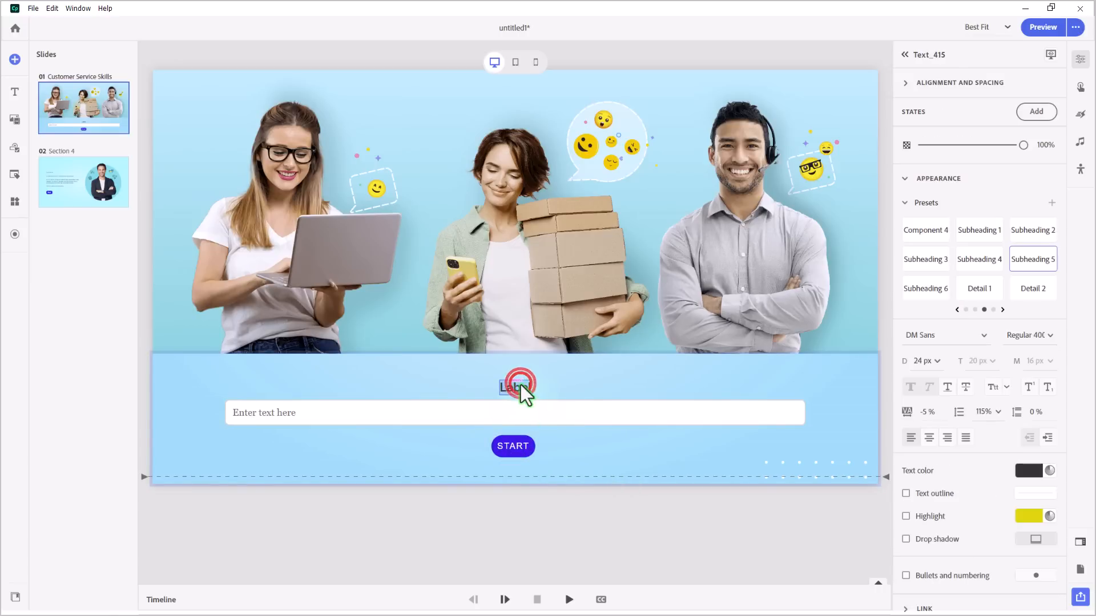
pyautogui.doubleClick(515, 388)
pyautogui.write('Customer Service Training')
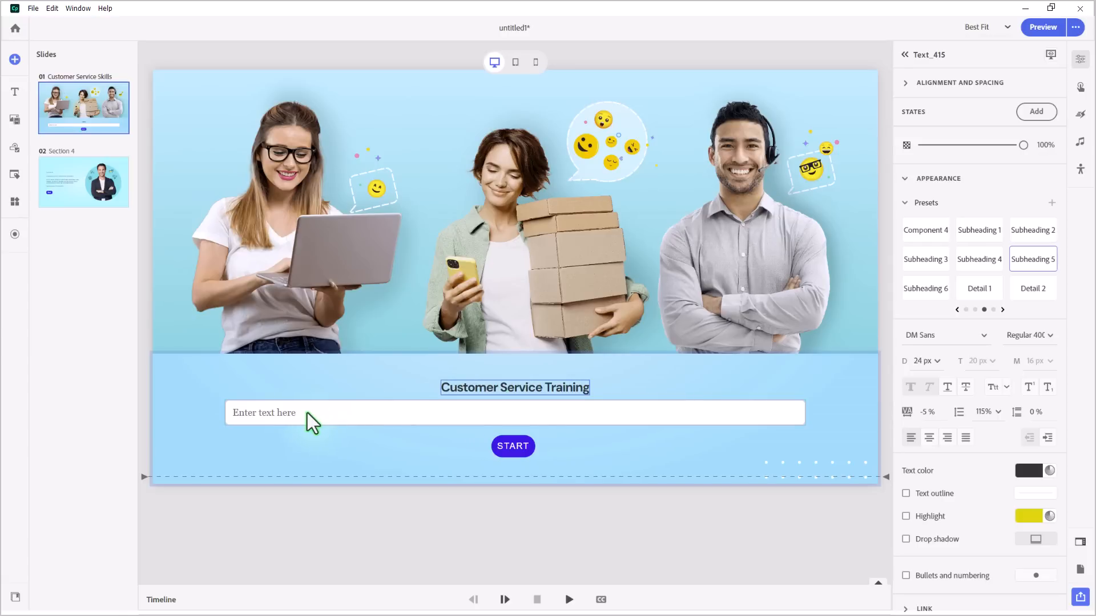
pyautogui.moveTo(260, 420)
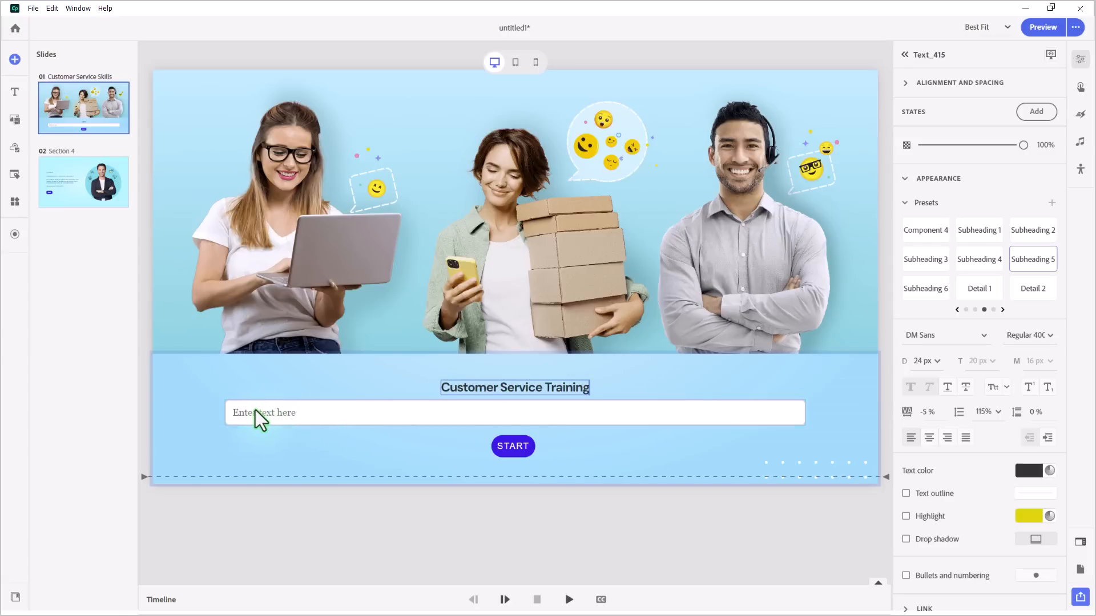
pyautogui.moveTo(276, 427)
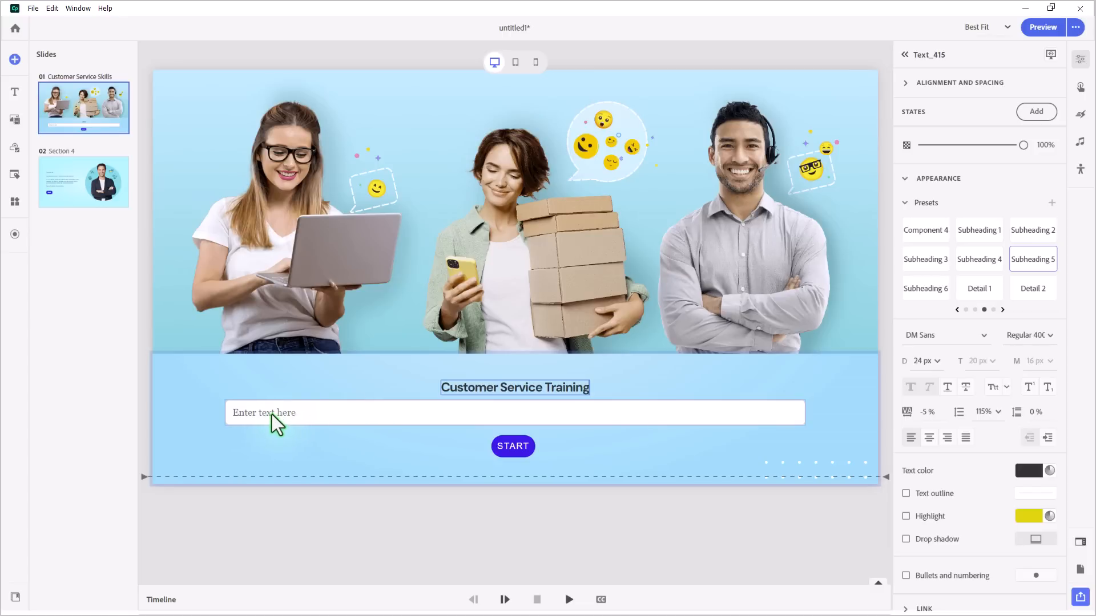
pyautogui.moveTo(310, 424)
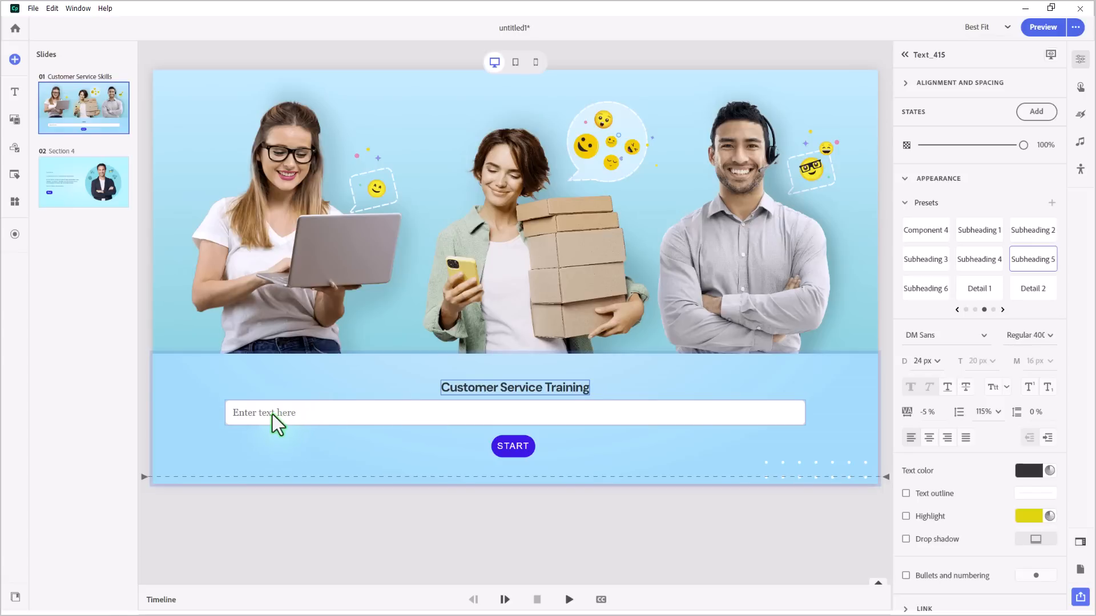
# Step: Change the placeholder to 'Enter in your name and press Start to begin the course.'
pyautogui.click(515, 412)
pyautogui.write('Enter in your name and press Start to')
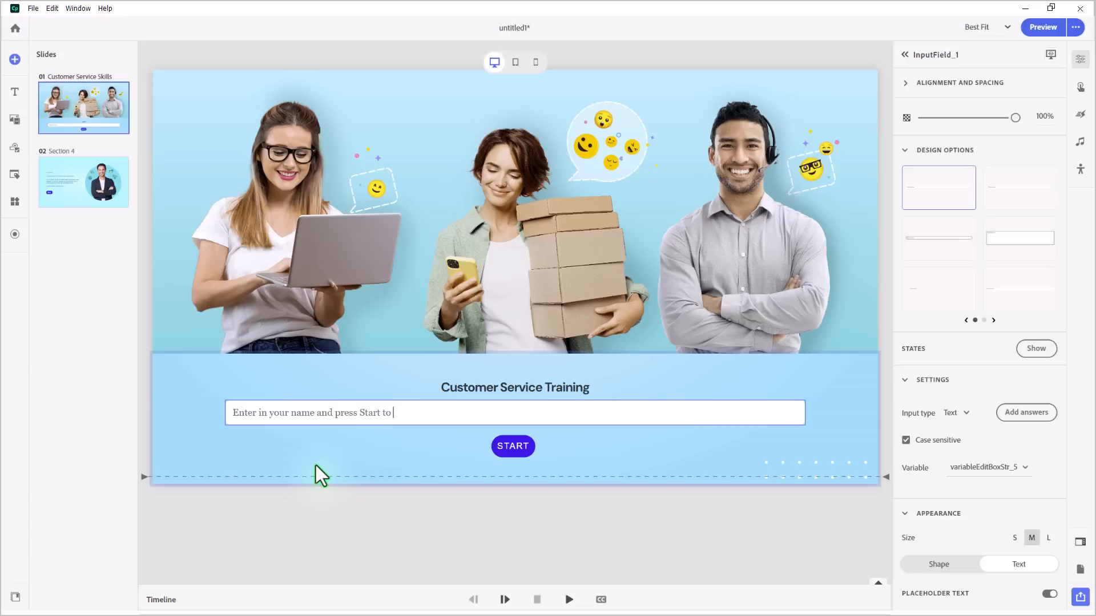
pyautogui.write('begin the course.')
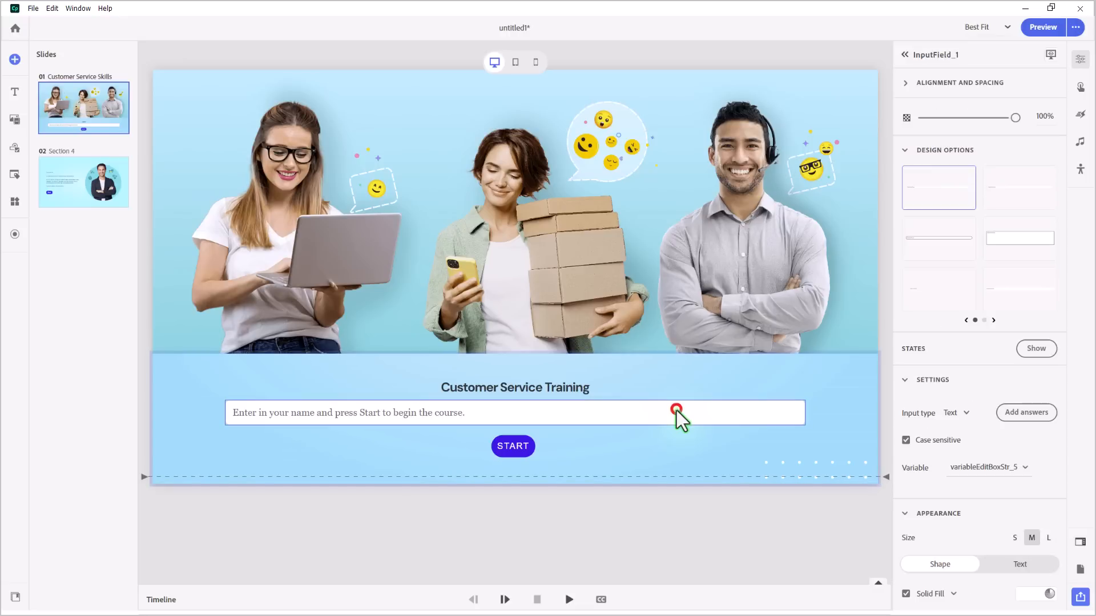
pyautogui.click(676, 408)
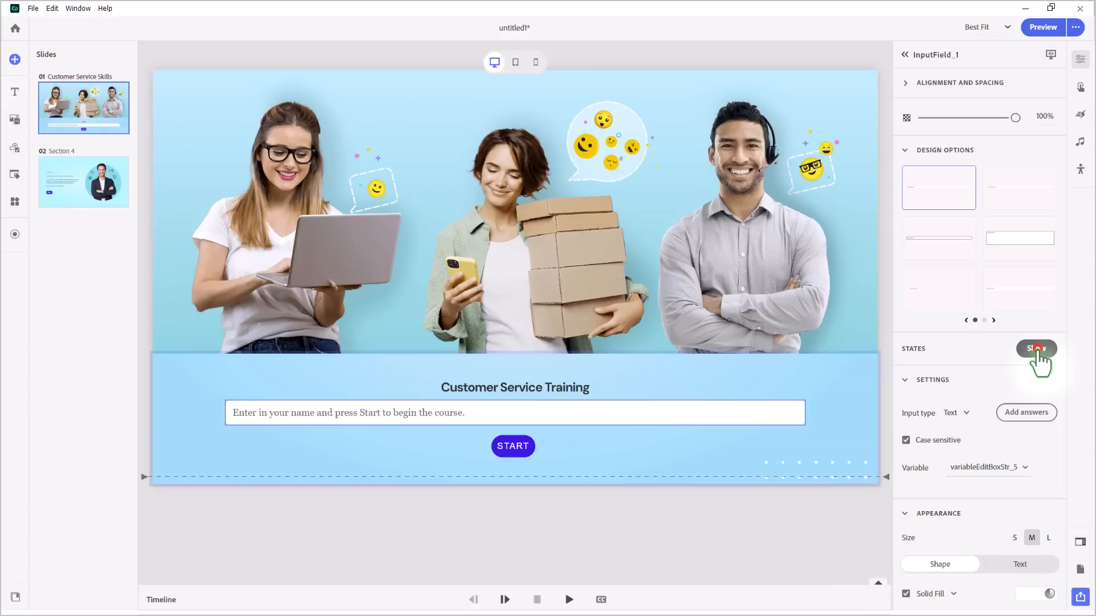
# Step: Show the name field's States list and try a fill colour for the field
pyautogui.click(1035, 349)
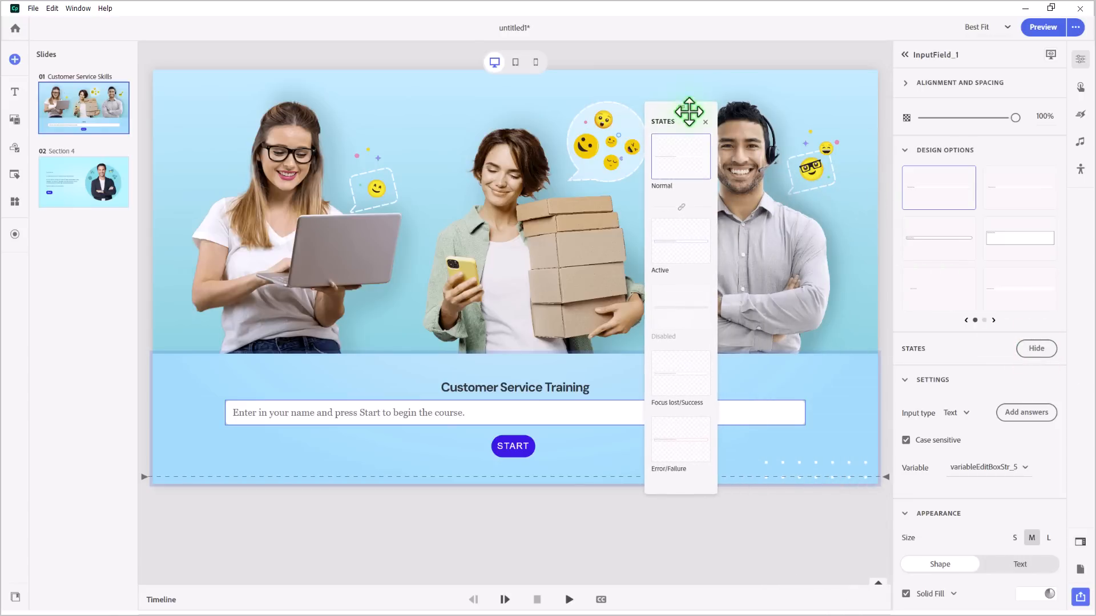
pyautogui.moveTo(732, 183)
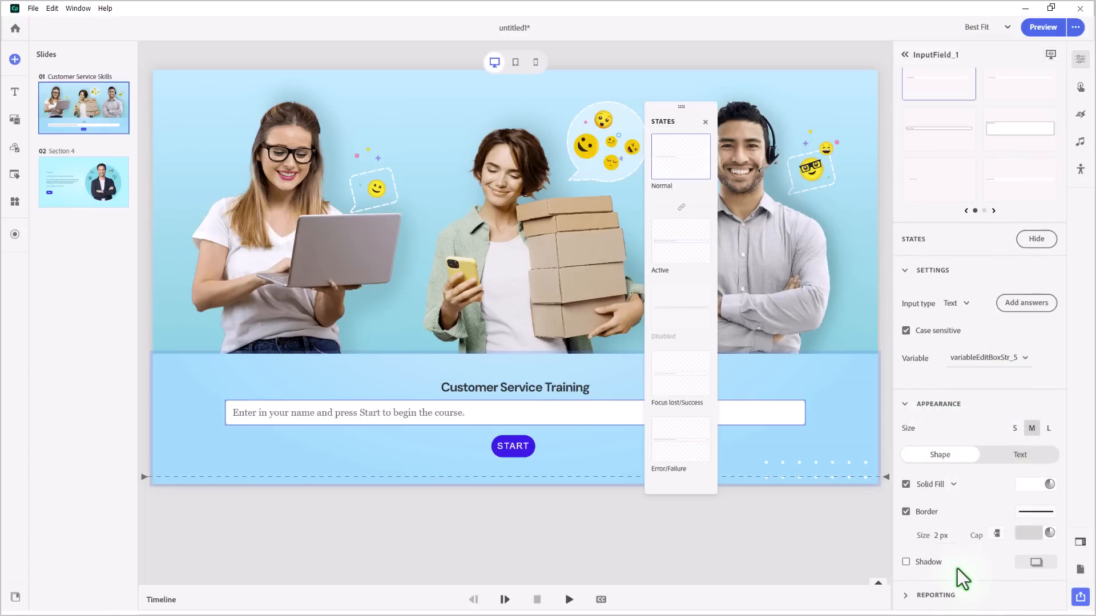
pyautogui.moveTo(922, 503)
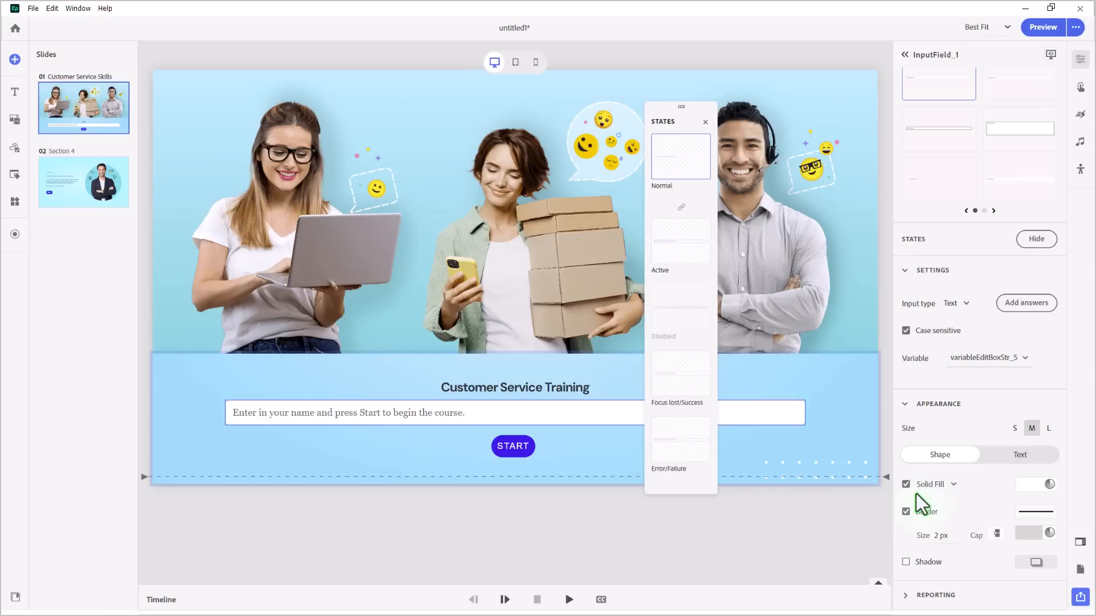
pyautogui.moveTo(504, 425)
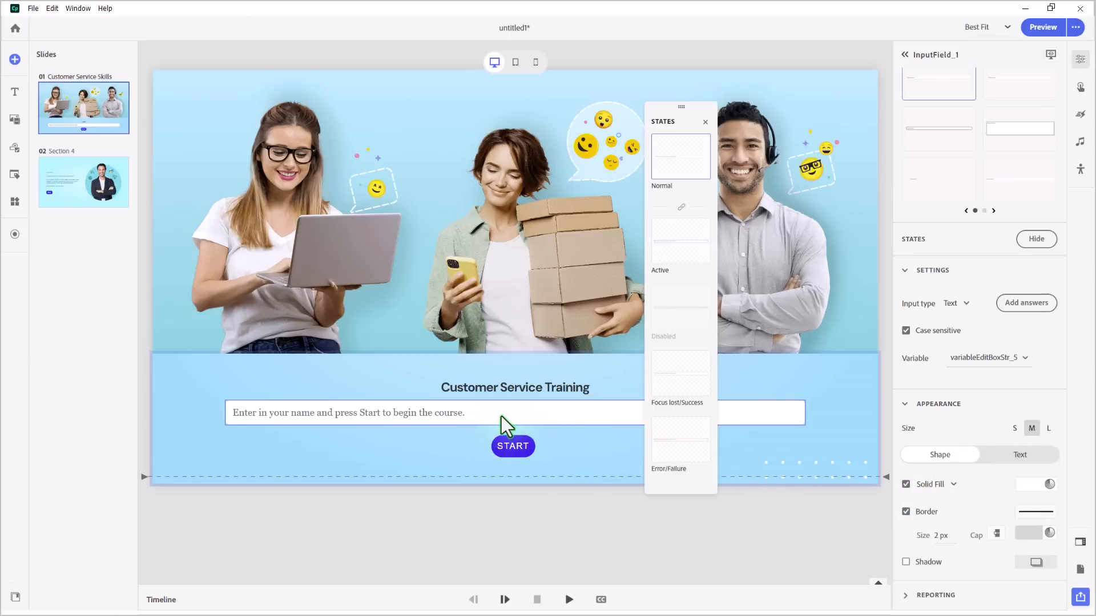
pyautogui.click(1049, 484)
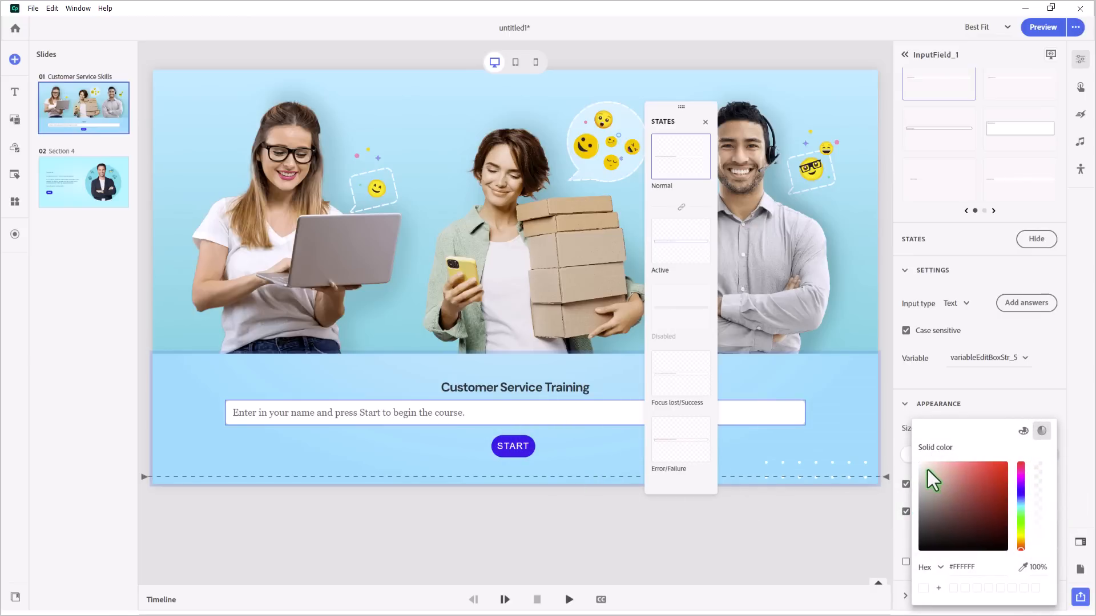
pyautogui.click(927, 486)
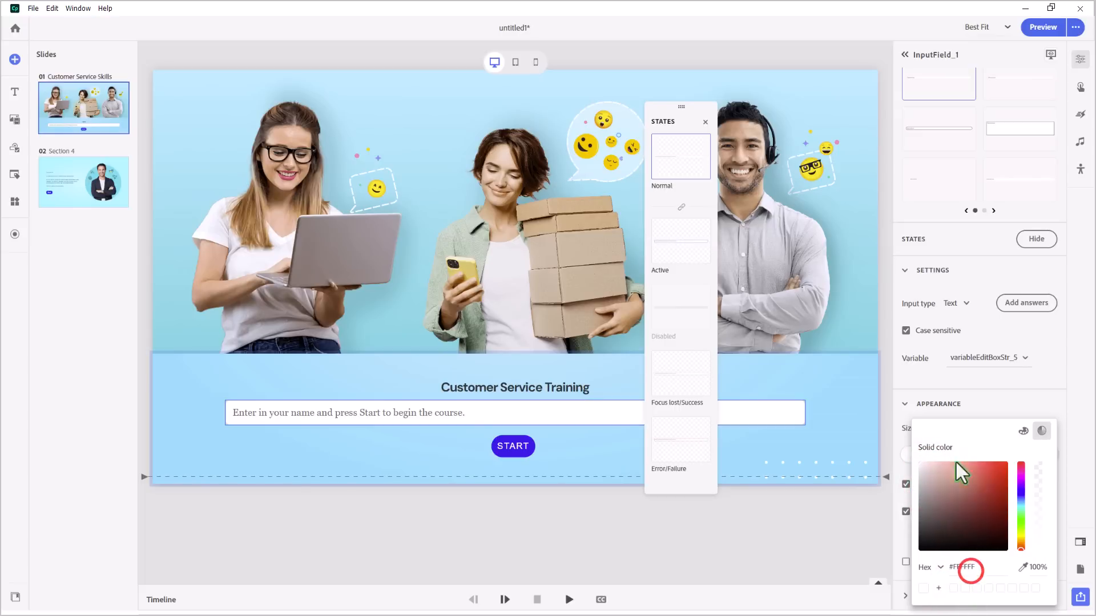
pyautogui.click(1009, 401)
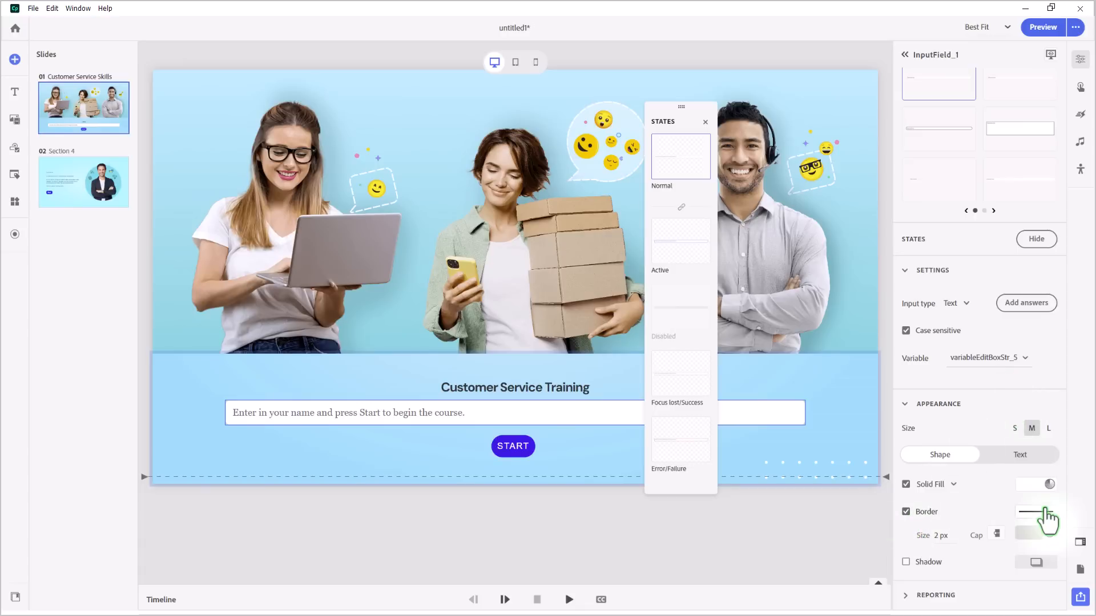
# Step: Set the name field's border line style back to solid
pyautogui.click(1037, 513)
pyautogui.write('5')
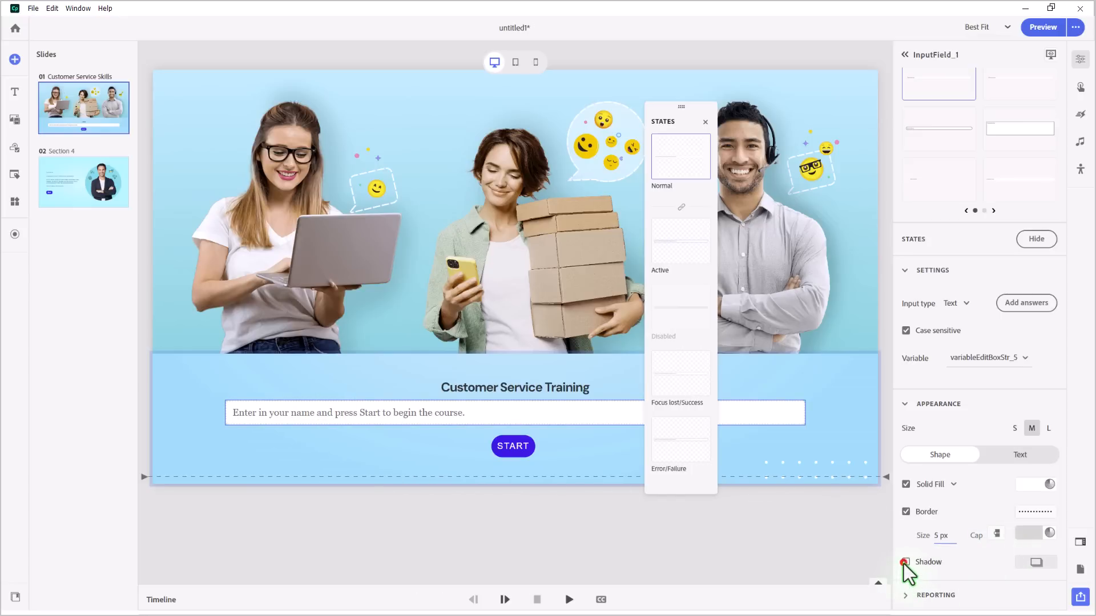
pyautogui.click(905, 561)
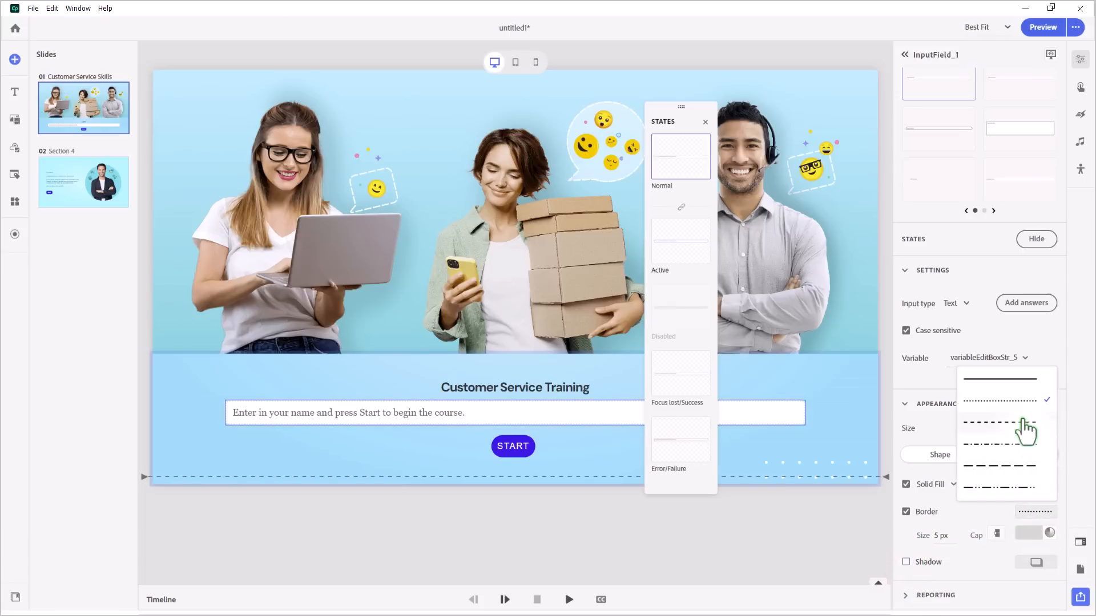
pyautogui.click(999, 378)
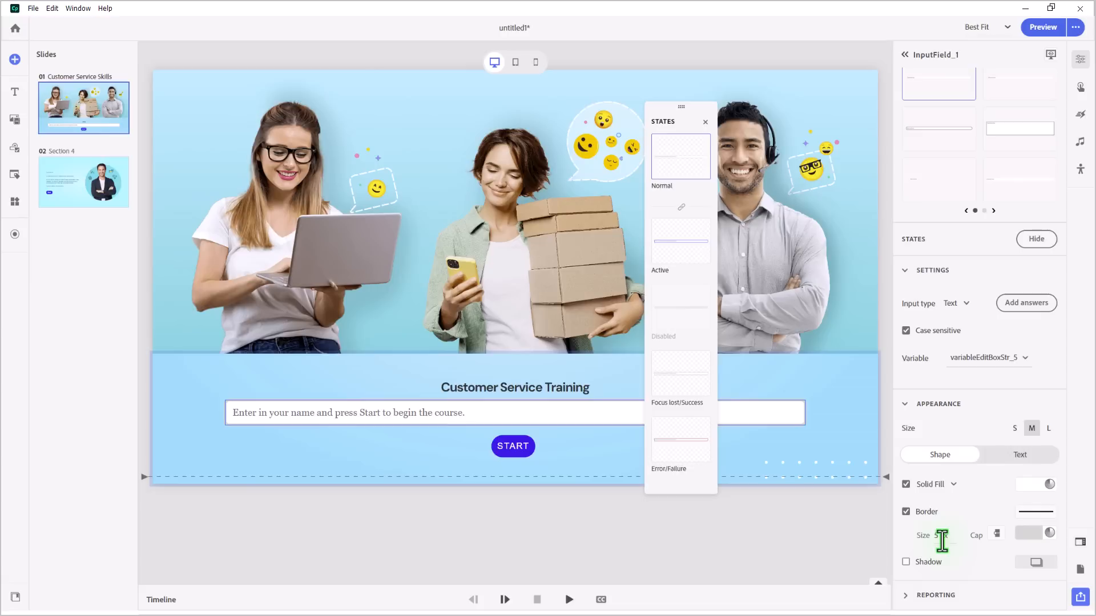
pyautogui.moveTo(977, 536)
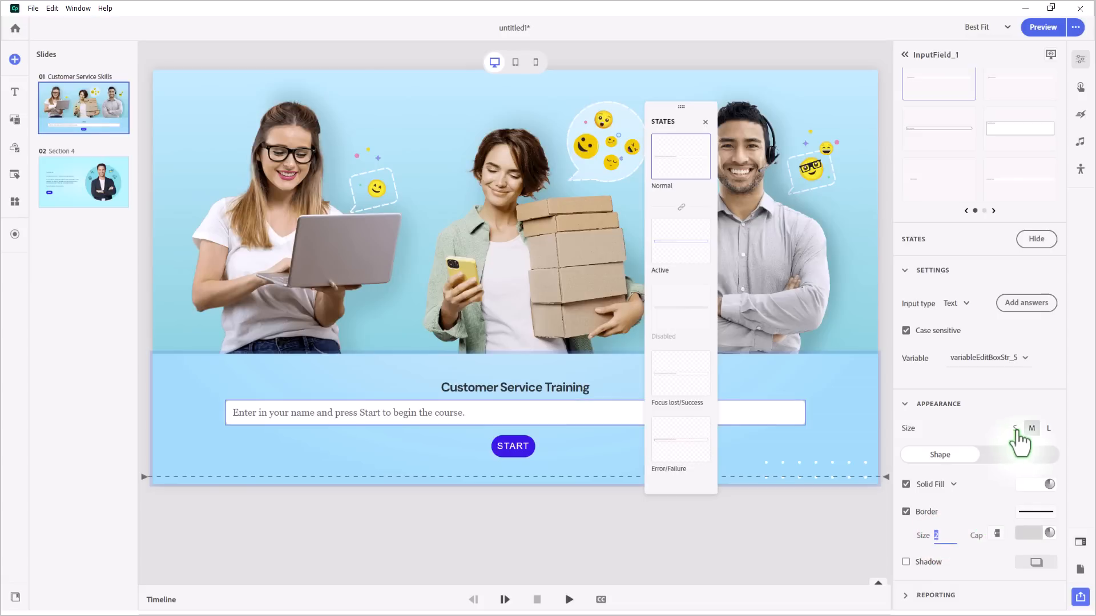
# Step: Set the name field size to L after trying S and M
pyautogui.click(1017, 428)
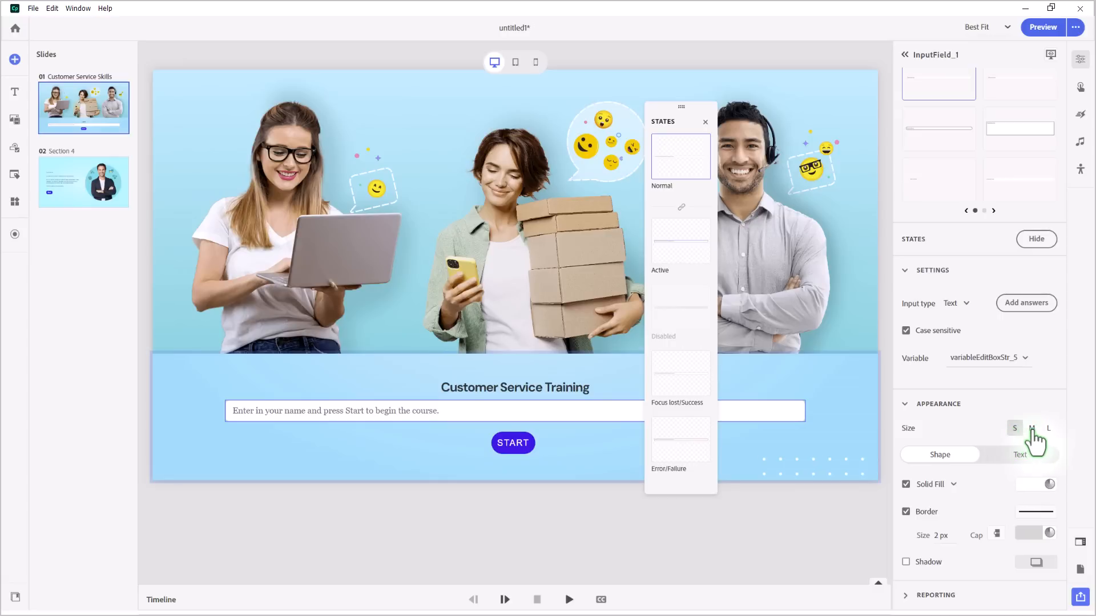
pyautogui.click(1032, 427)
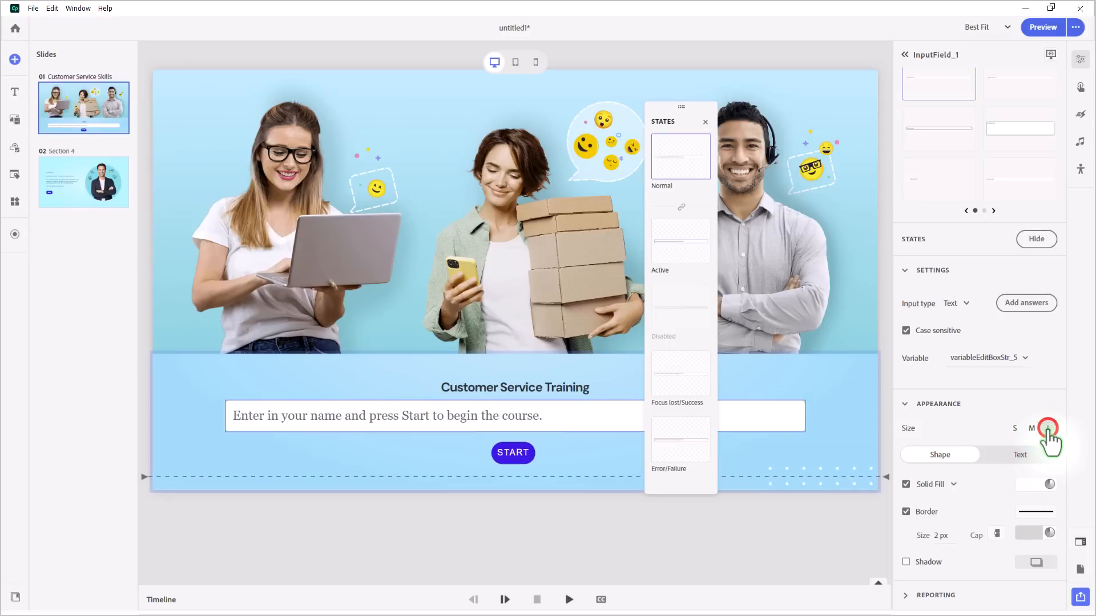
pyautogui.click(1048, 428)
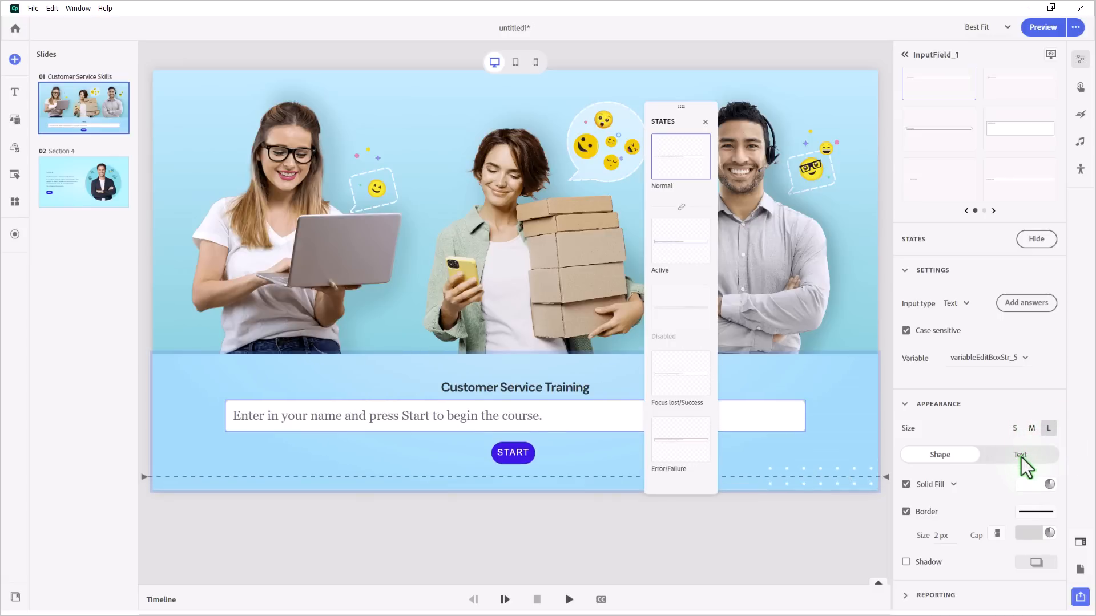
# Step: Set the placeholder text font to DM Sans
pyautogui.click(1019, 455)
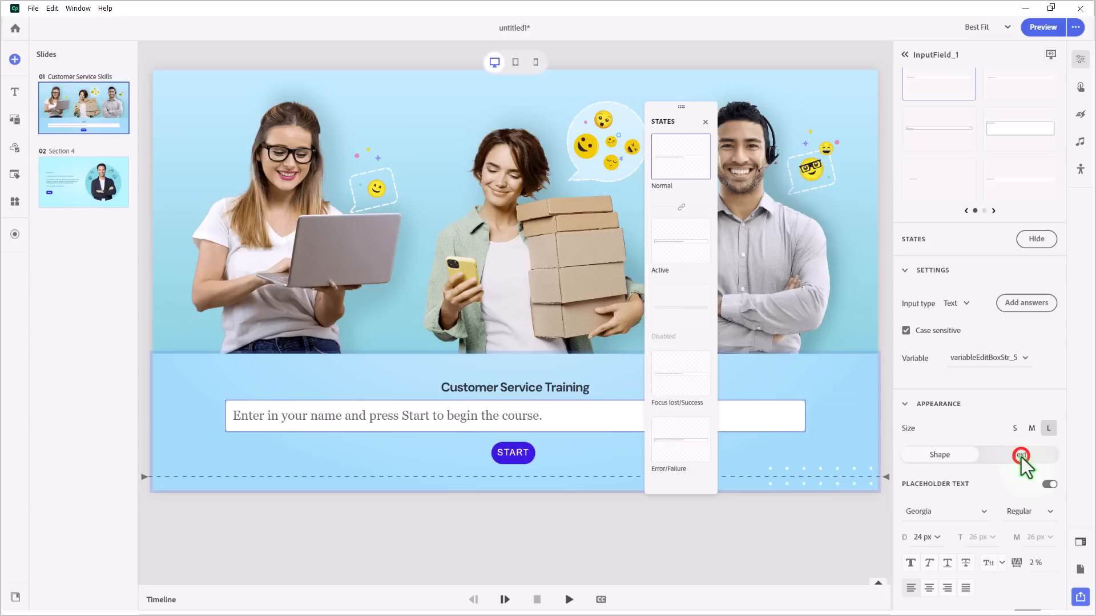
pyautogui.click(1018, 454)
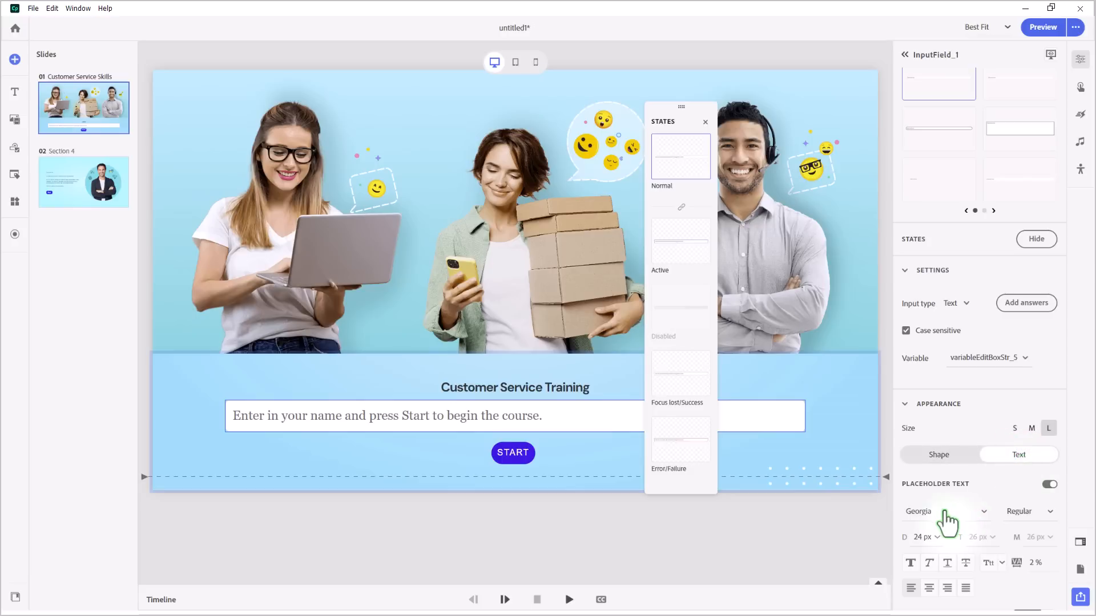
pyautogui.click(944, 511)
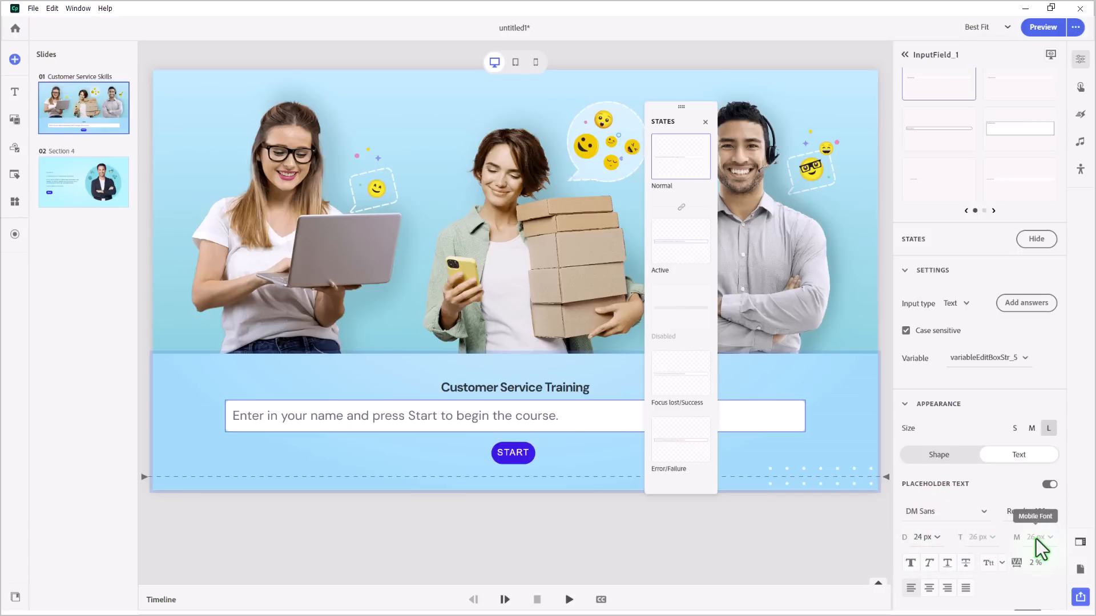
pyautogui.click(938, 454)
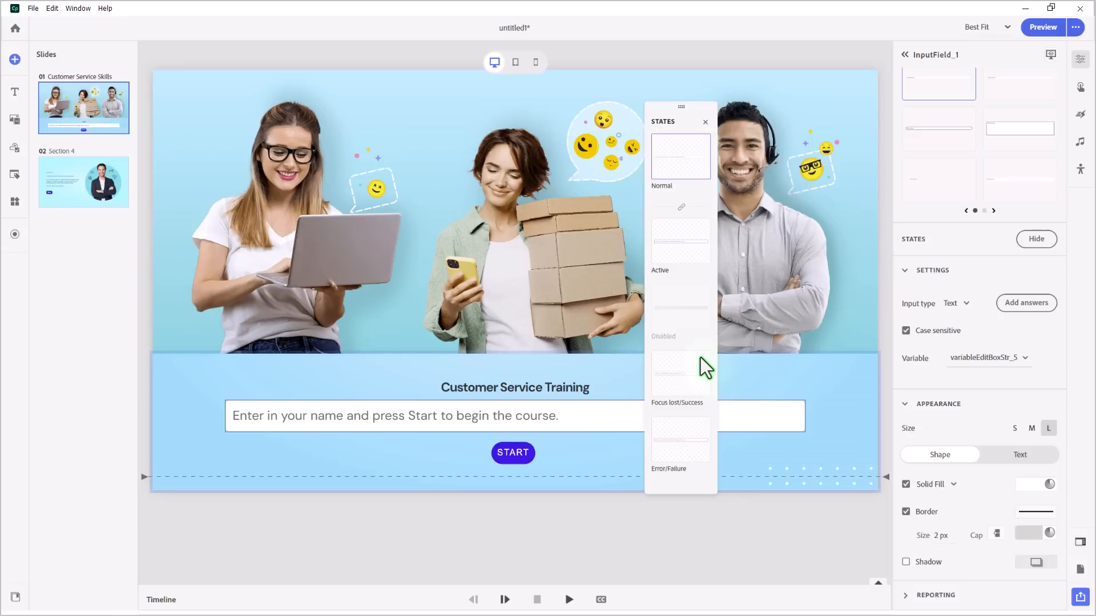
pyautogui.moveTo(685, 250)
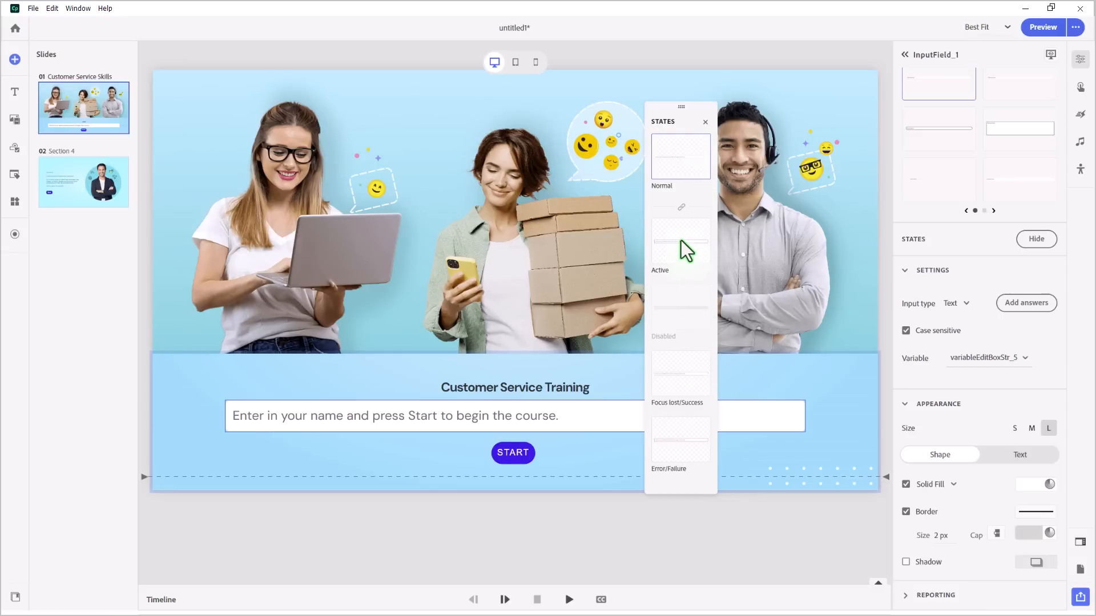
# Step: Edit the field's Active state look, then enable its Disabled state to preview it
pyautogui.click(680, 240)
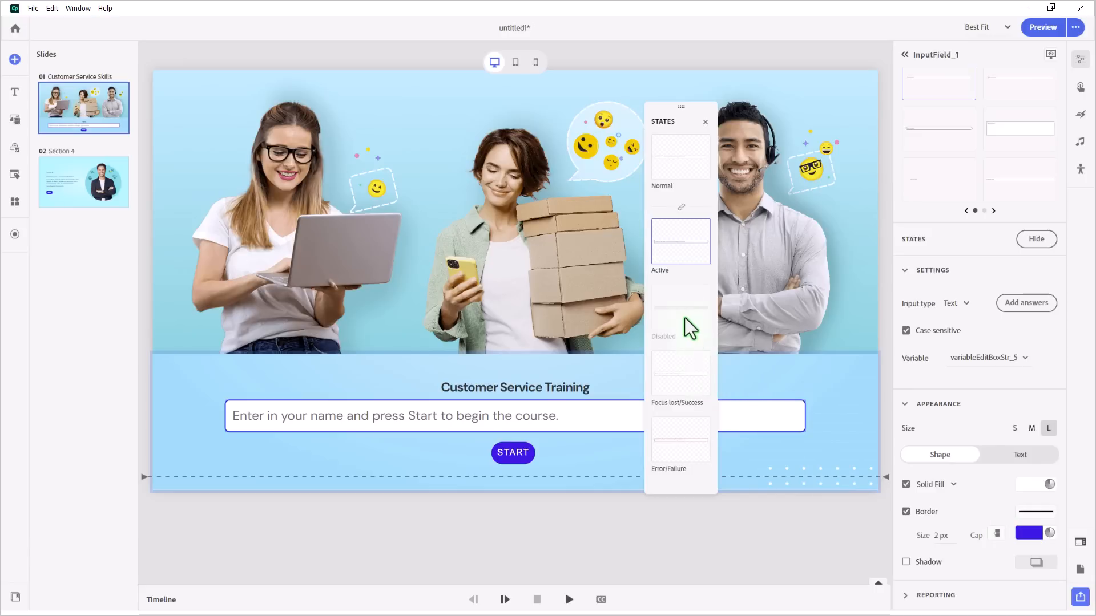
pyautogui.moveTo(688, 318)
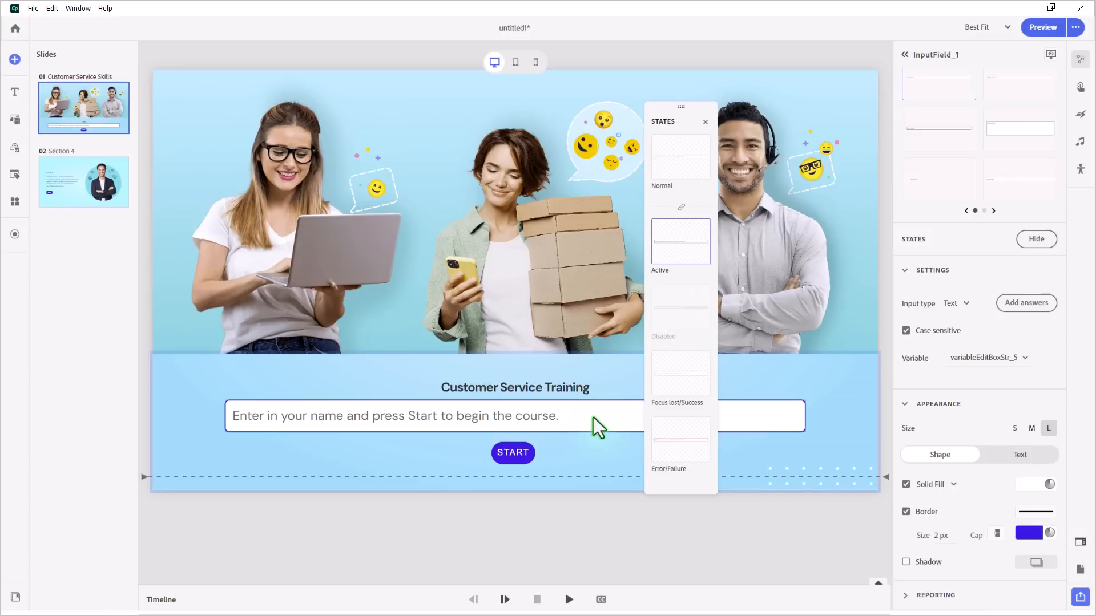
pyautogui.moveTo(688, 322)
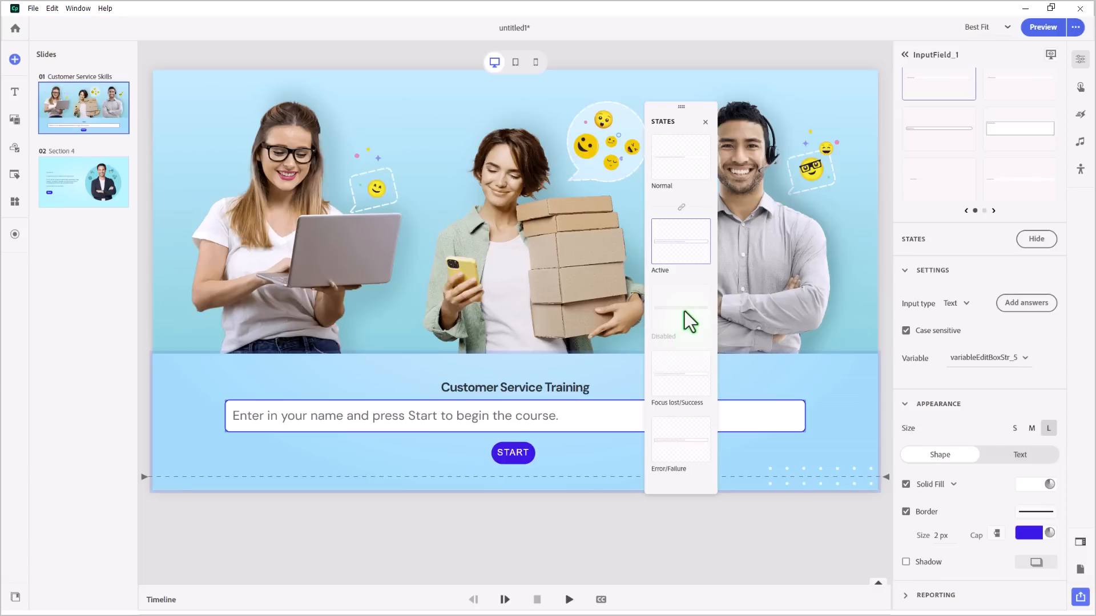
pyautogui.rightClick(680, 324)
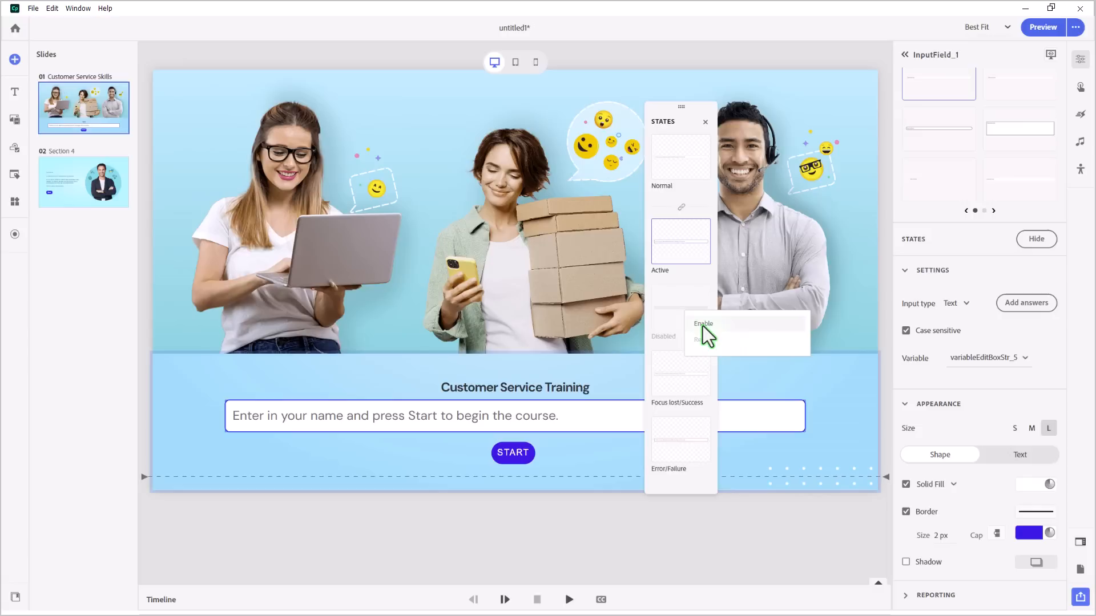
pyautogui.click(679, 310)
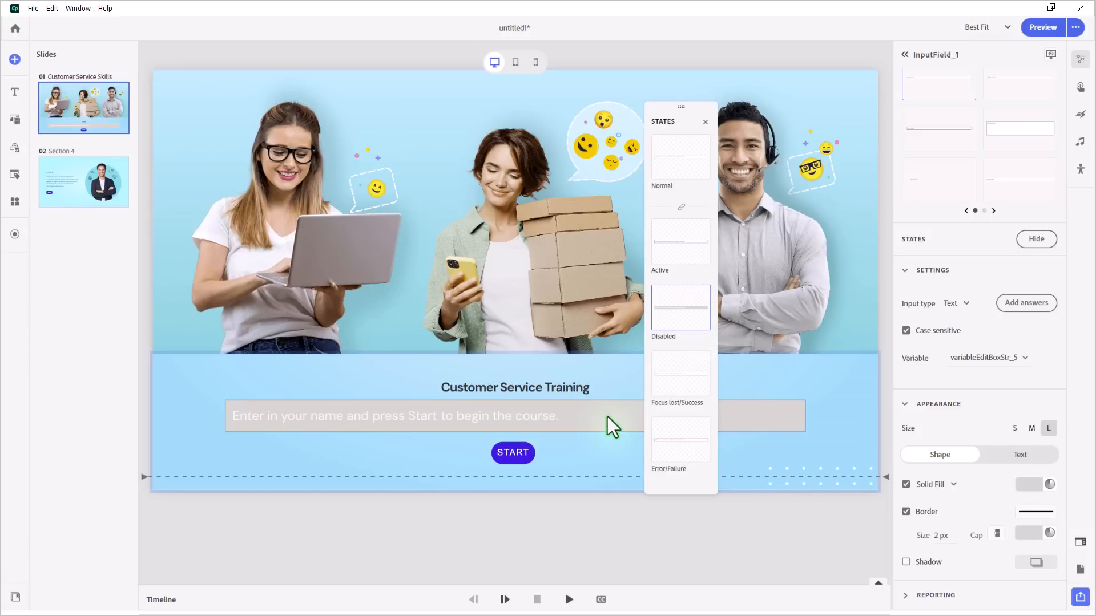
pyautogui.moveTo(706, 306)
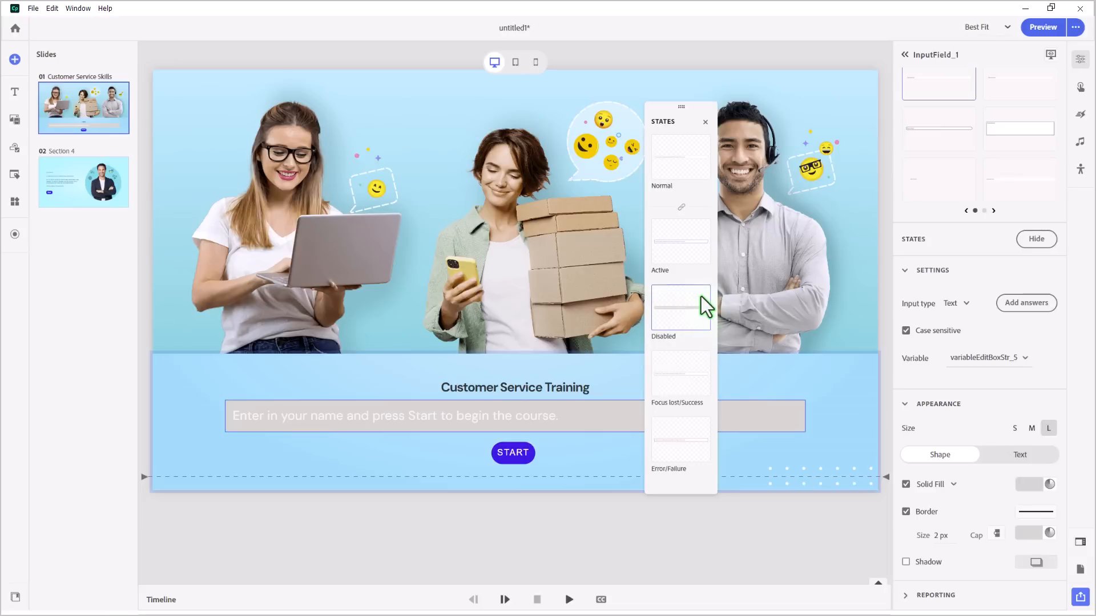
pyautogui.rightClick(679, 307)
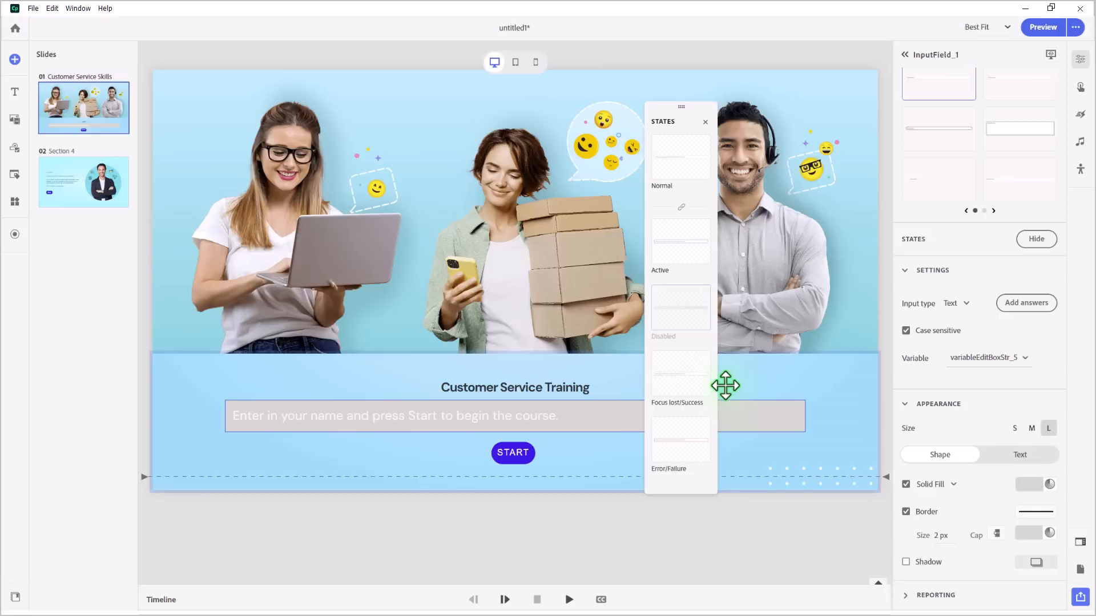
pyautogui.moveTo(697, 390)
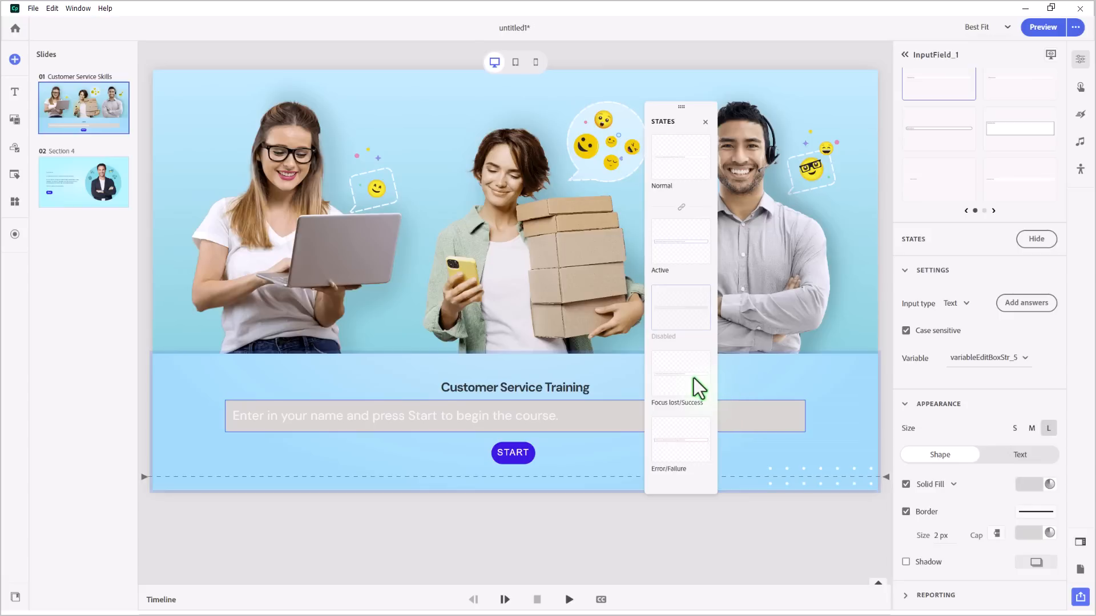
pyautogui.click(679, 374)
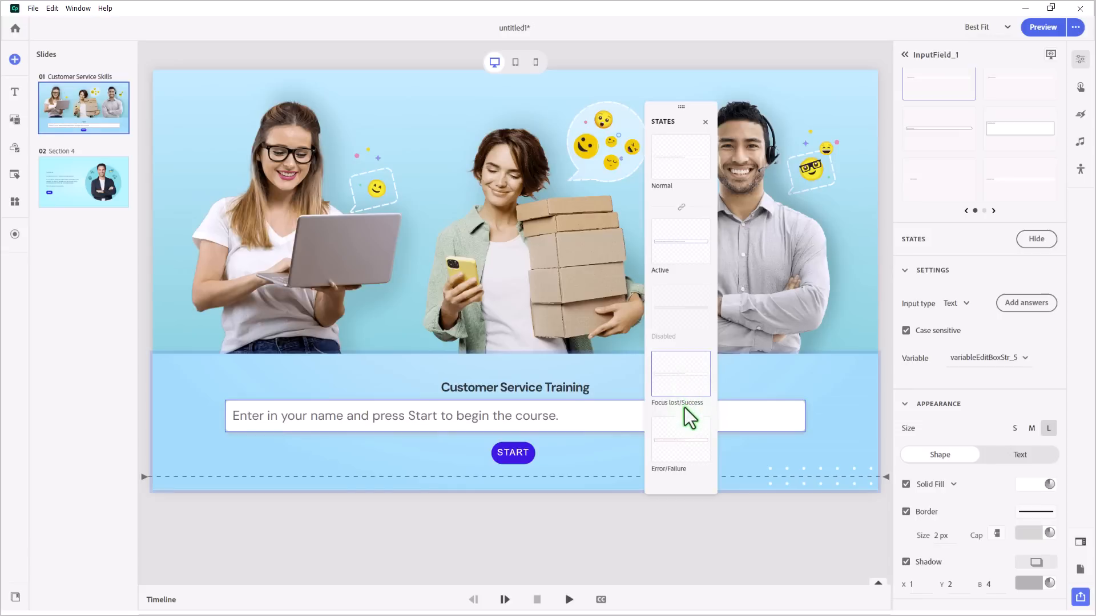
pyautogui.moveTo(698, 399)
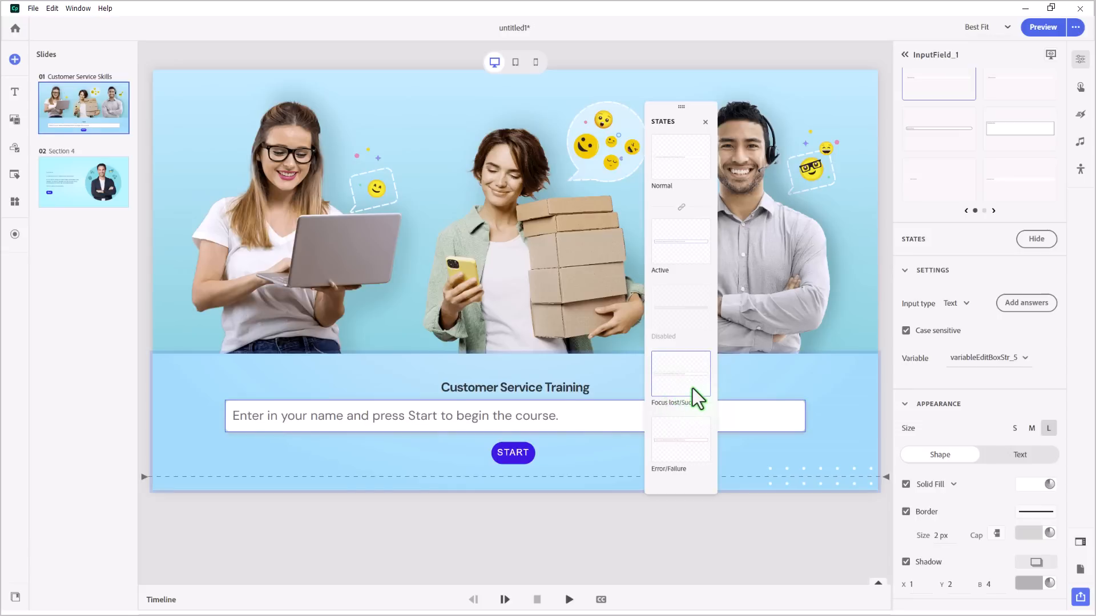
pyautogui.moveTo(895, 445)
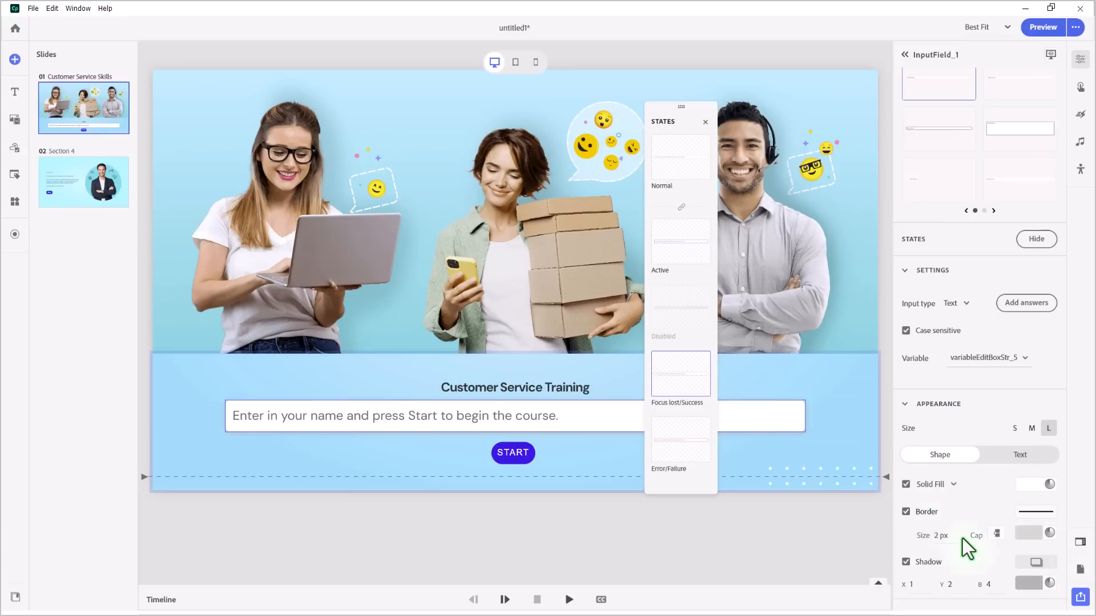
pyautogui.moveTo(964, 552)
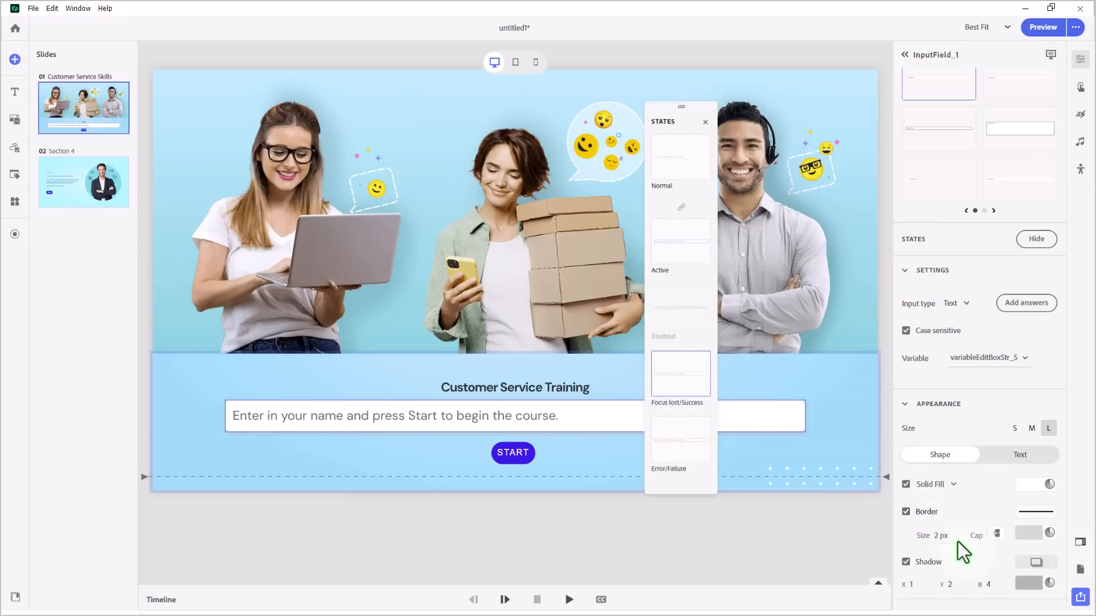
pyautogui.click(679, 438)
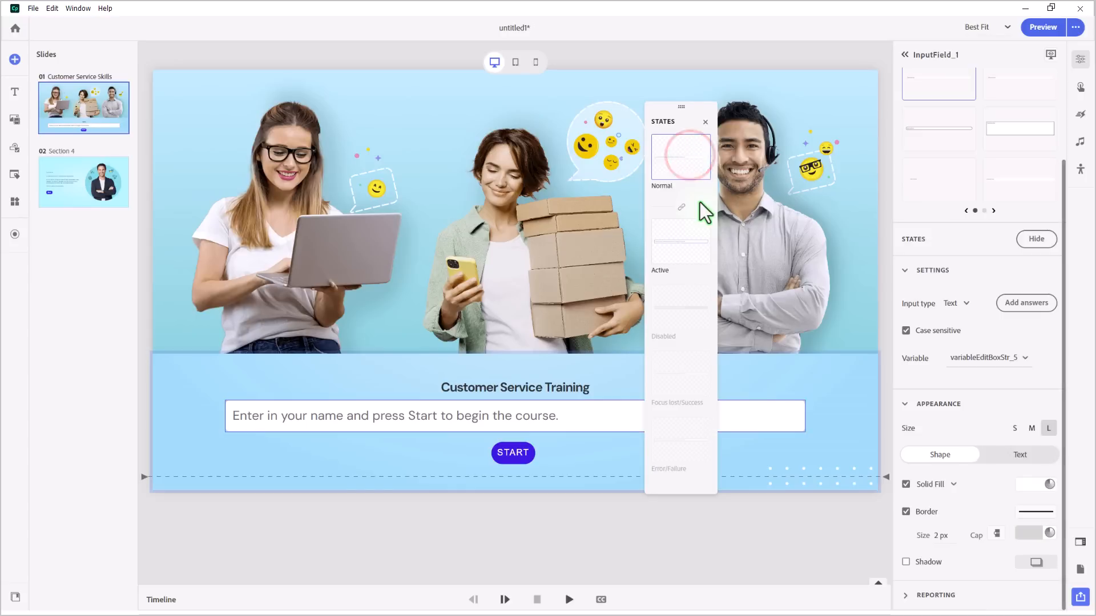
pyautogui.moveTo(705, 211)
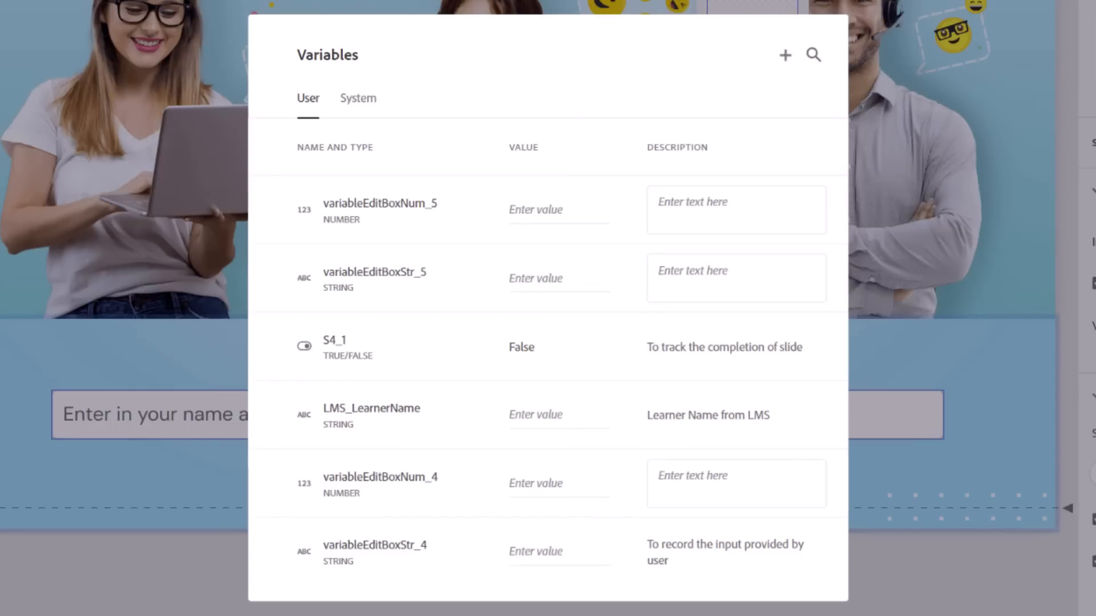
# Step: Create String variable _student_name with description 'Here is where…' about the student's name
pyautogui.click(784, 55)
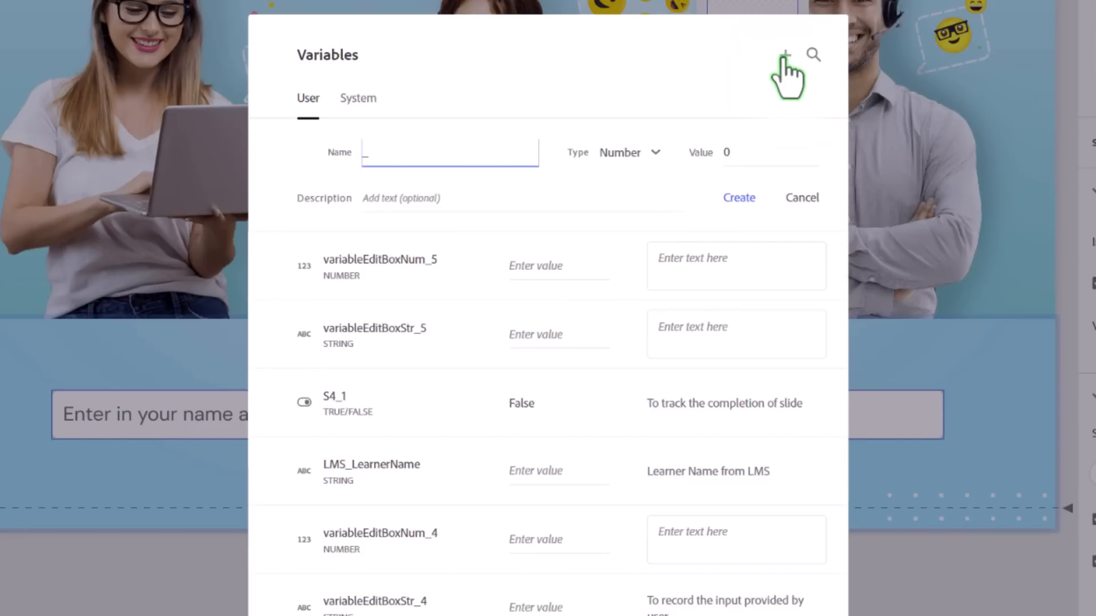
pyautogui.write('student')
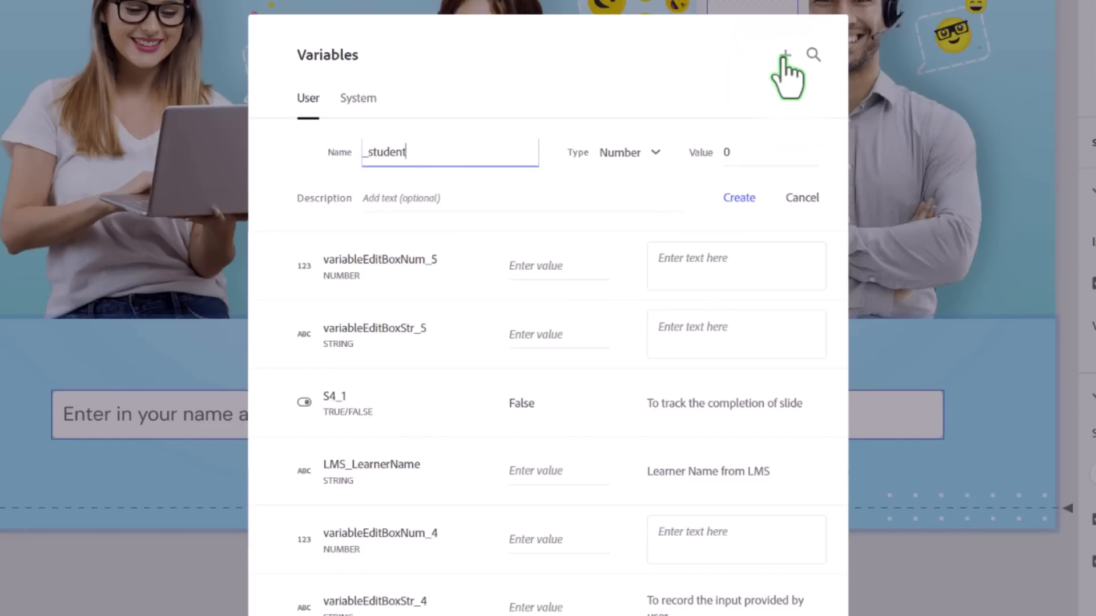
pyautogui.write('_name')
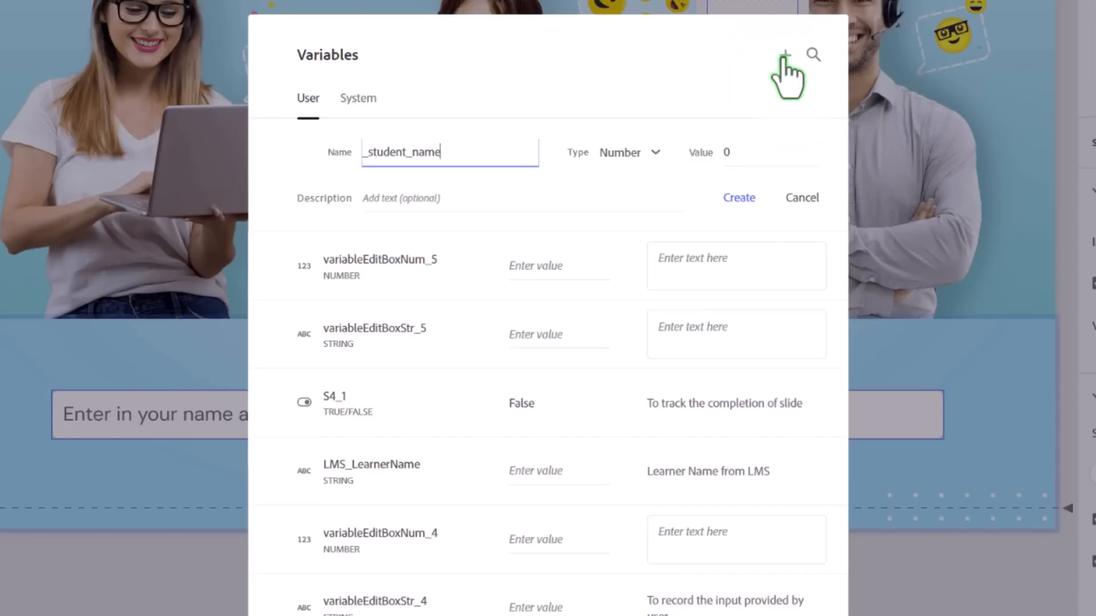
pyautogui.click(627, 152)
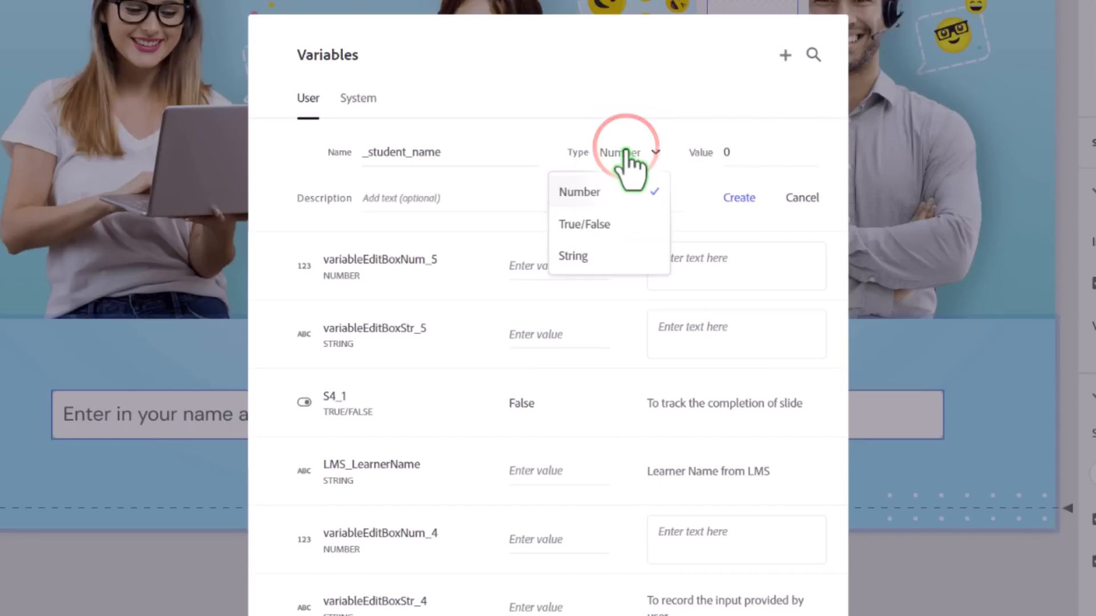
pyautogui.moveTo(615, 279)
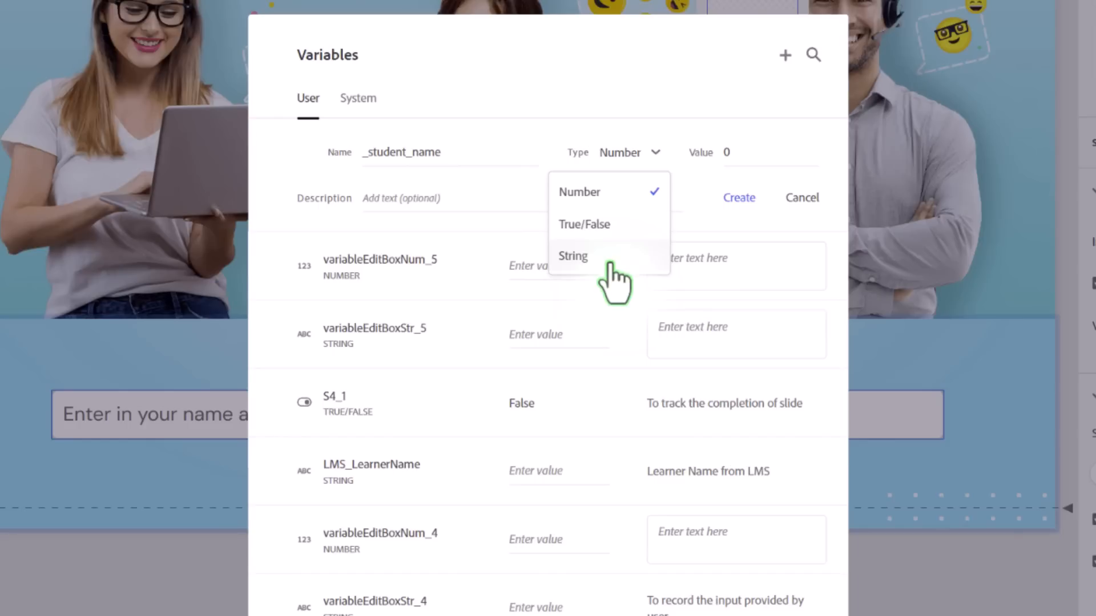
pyautogui.click(573, 256)
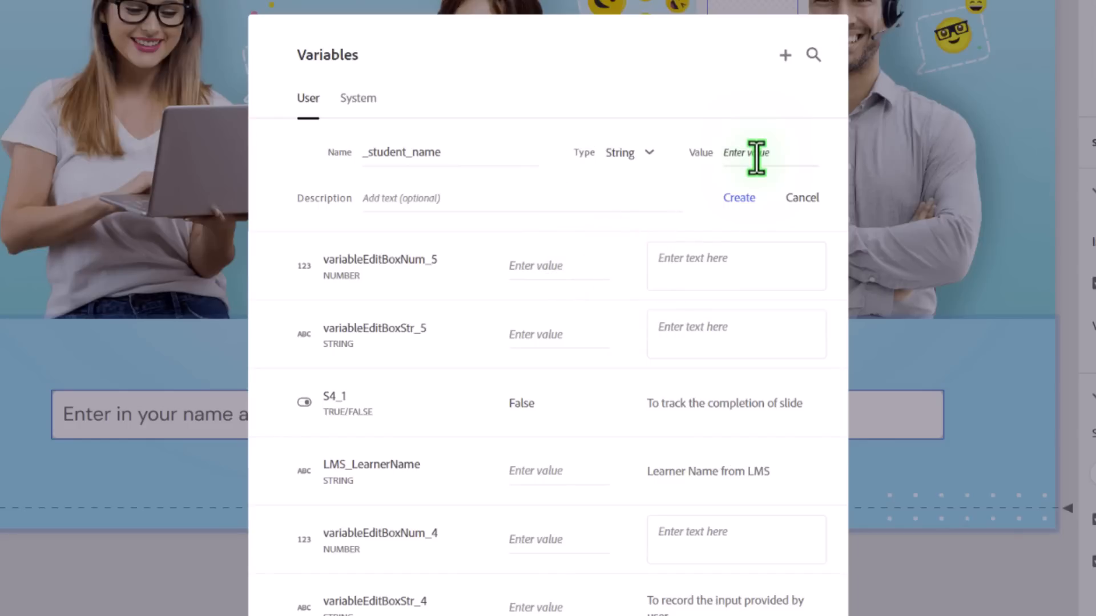
pyautogui.click(454, 198)
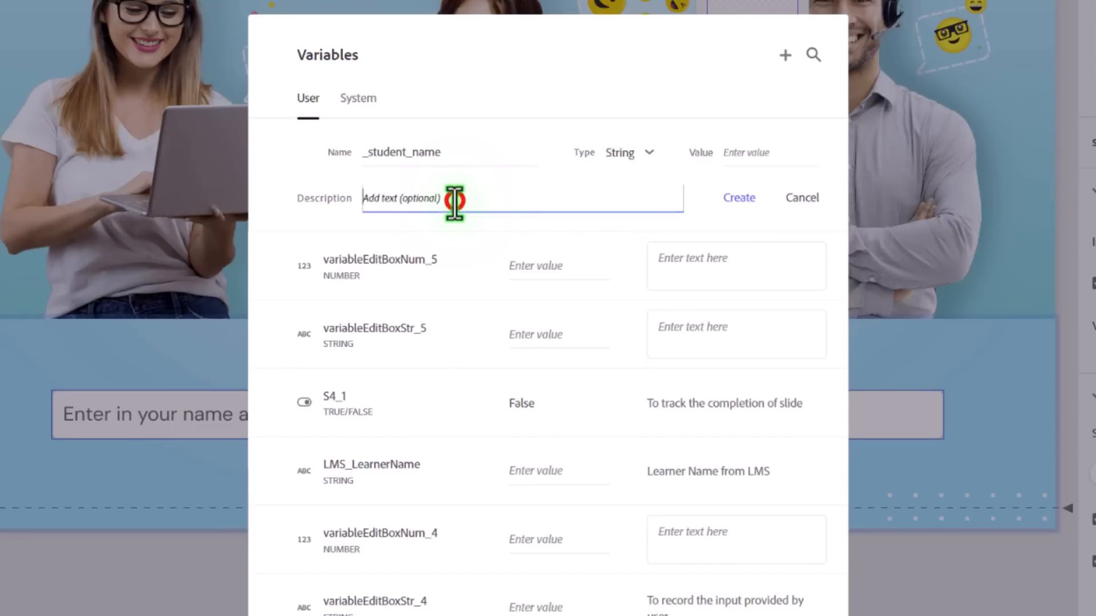
pyautogui.write('H')
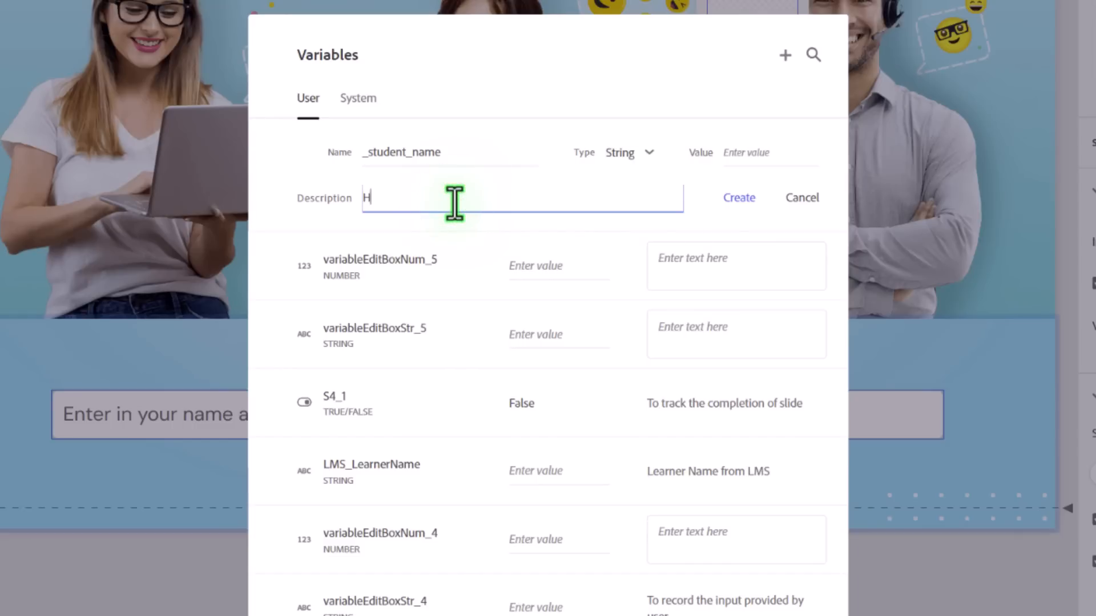
pyautogui.write("ere is where we store the student's name")
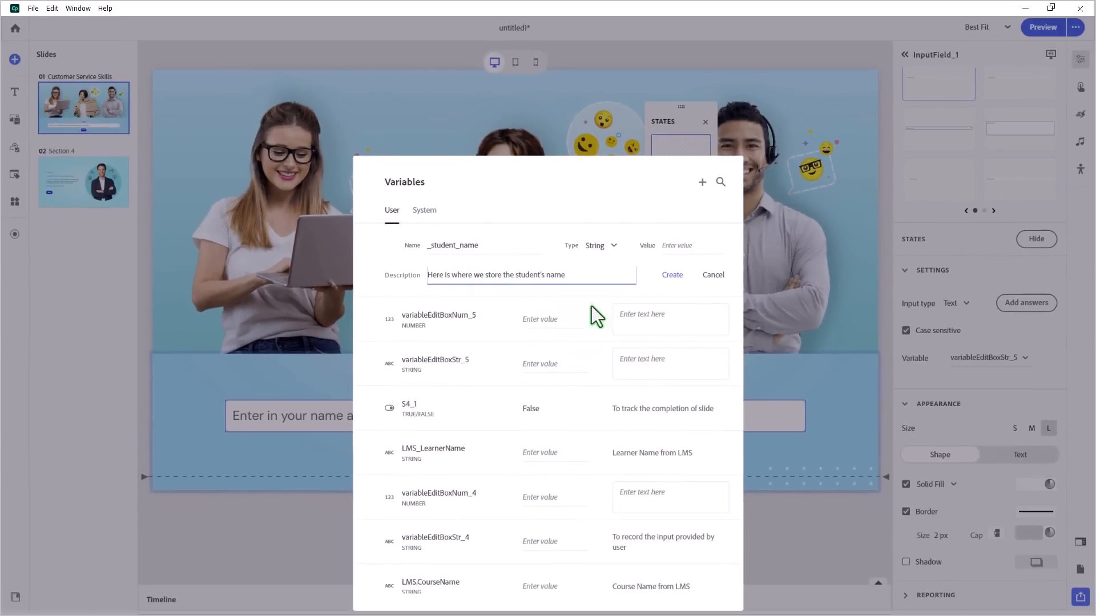
pyautogui.click(672, 274)
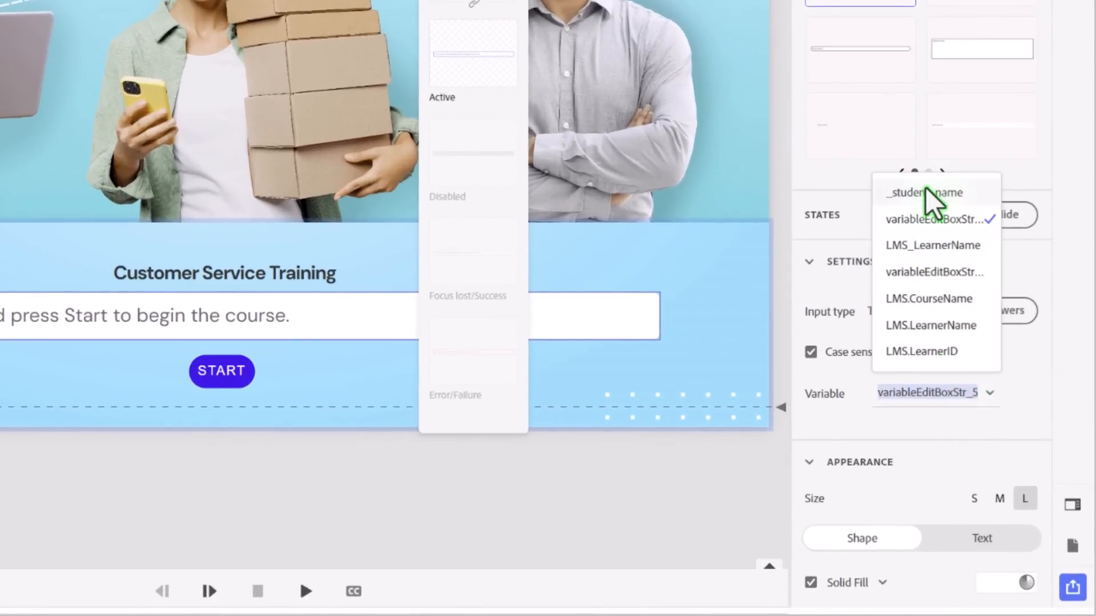
# Step: Store the name field's entry in _student_name and go to the Section 4 slide
pyautogui.click(924, 193)
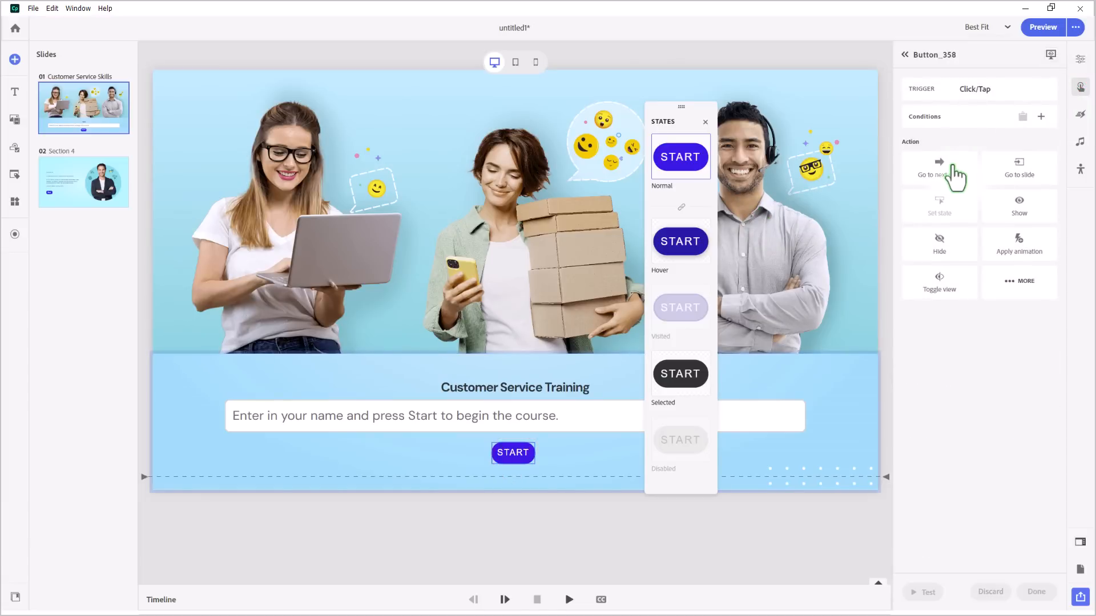
pyautogui.click(83, 183)
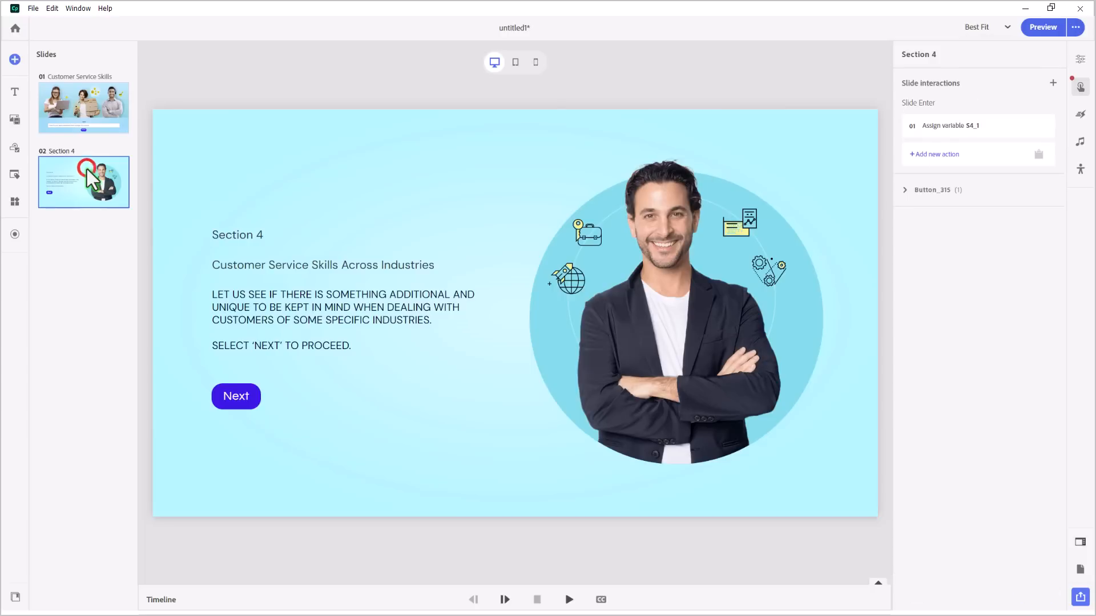
# Step: Change the Section 4 heading to 'Welcome $$_student_name$$,'
pyautogui.click(276, 236)
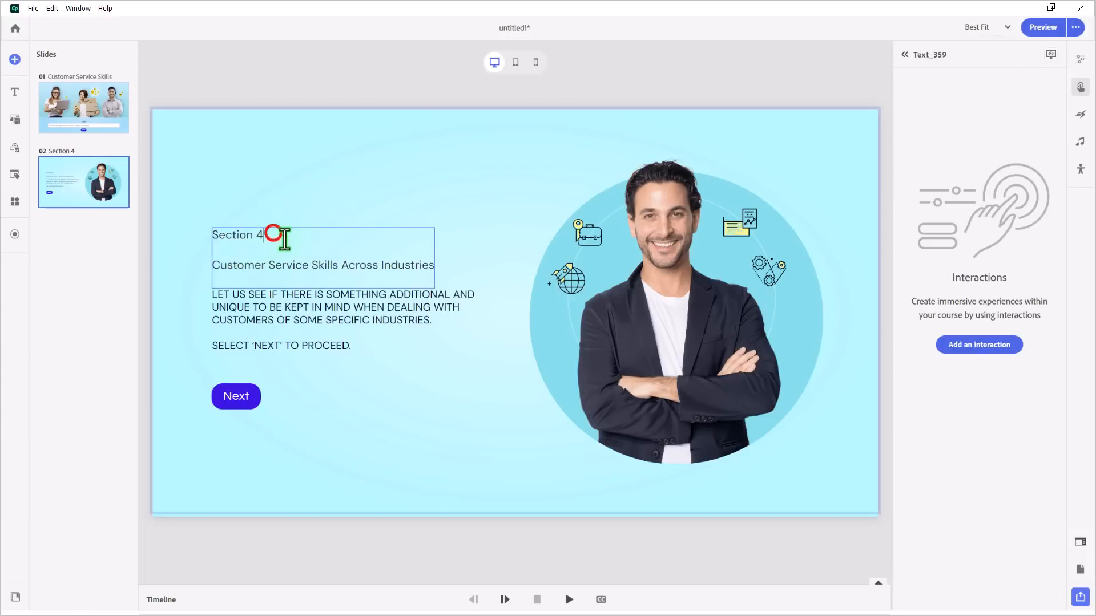
pyautogui.doubleClick(237, 234)
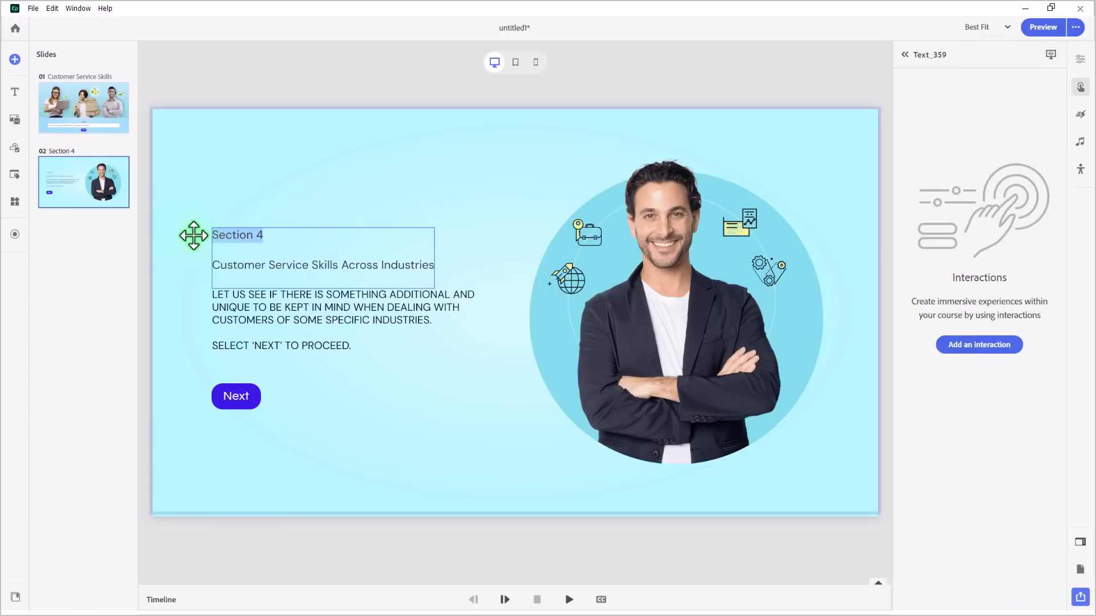
pyautogui.write('W')
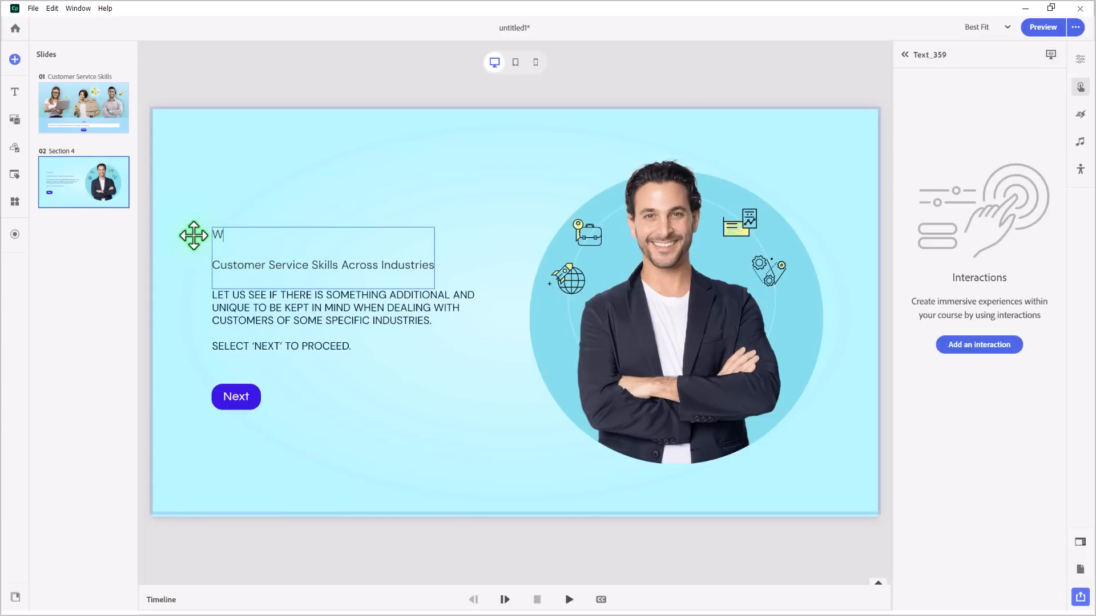
pyautogui.write('elcome')
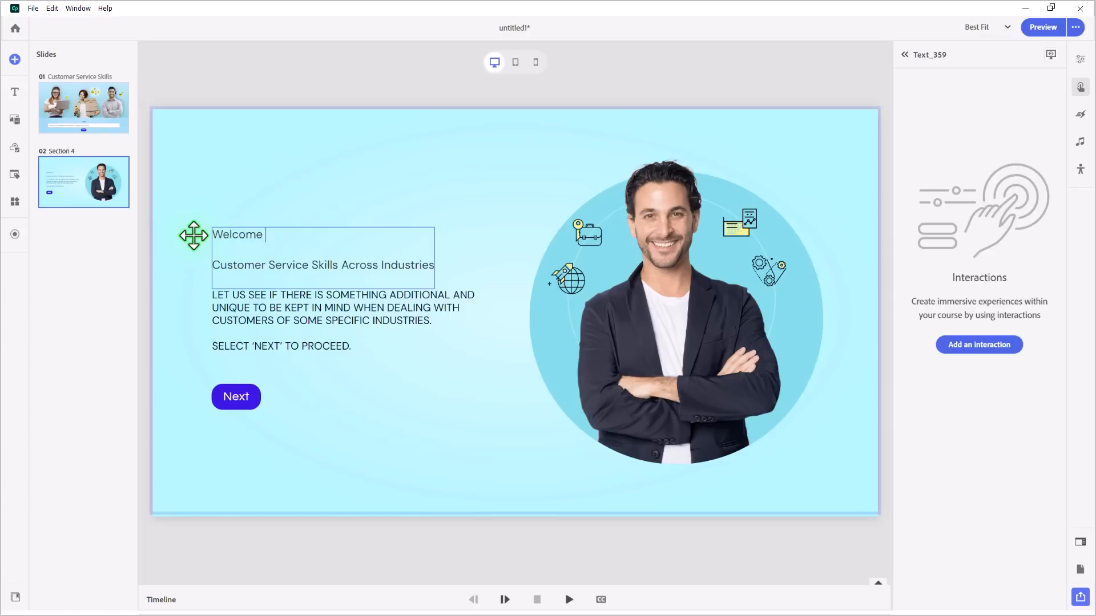
pyautogui.write('$$')
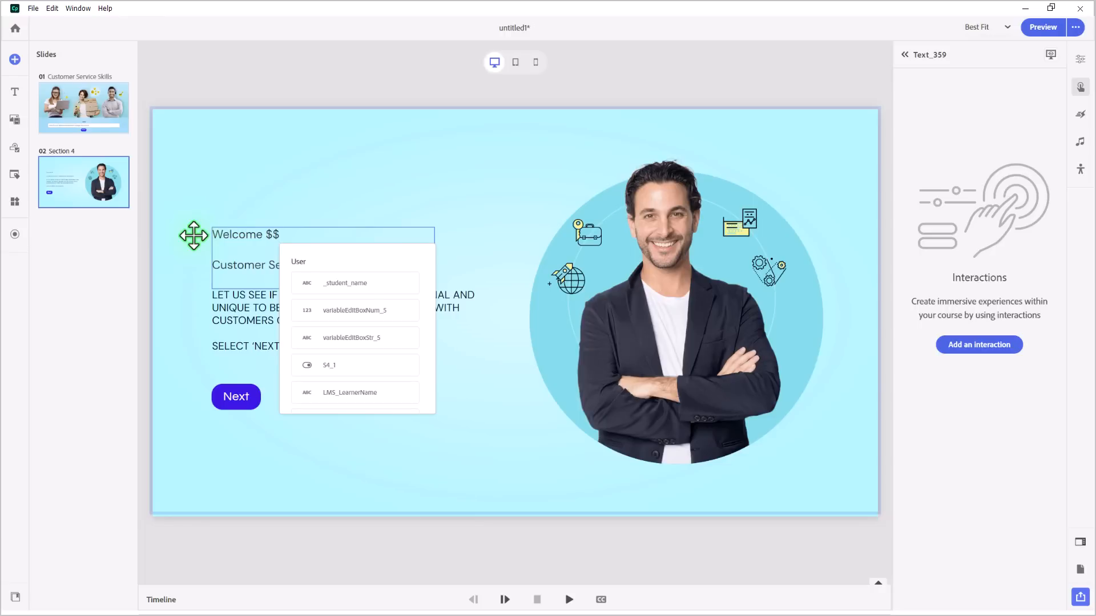
pyautogui.moveTo(349, 290)
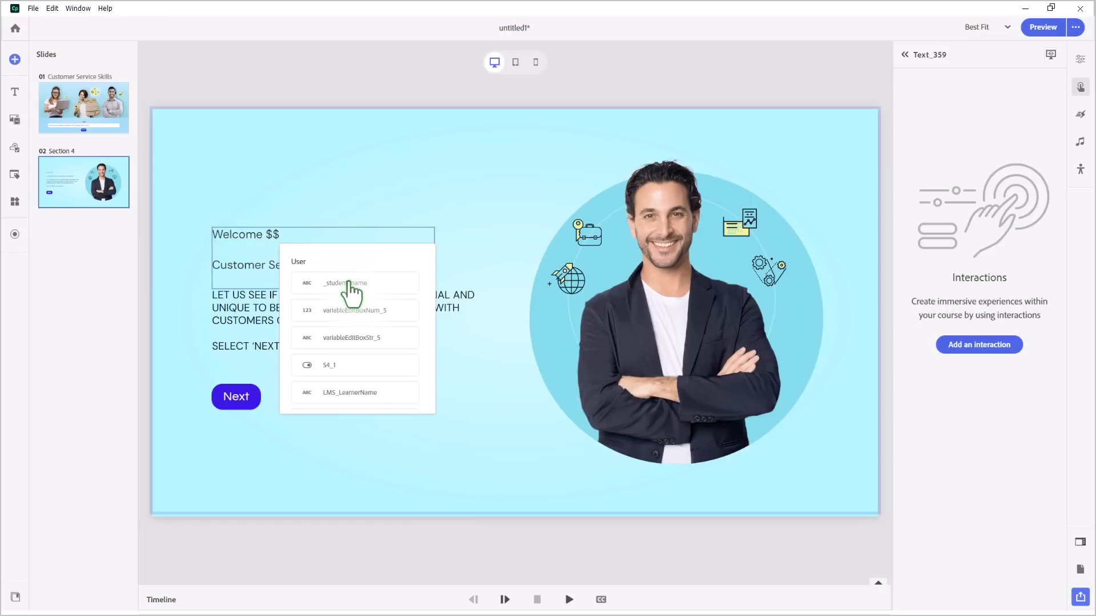
pyautogui.click(345, 283)
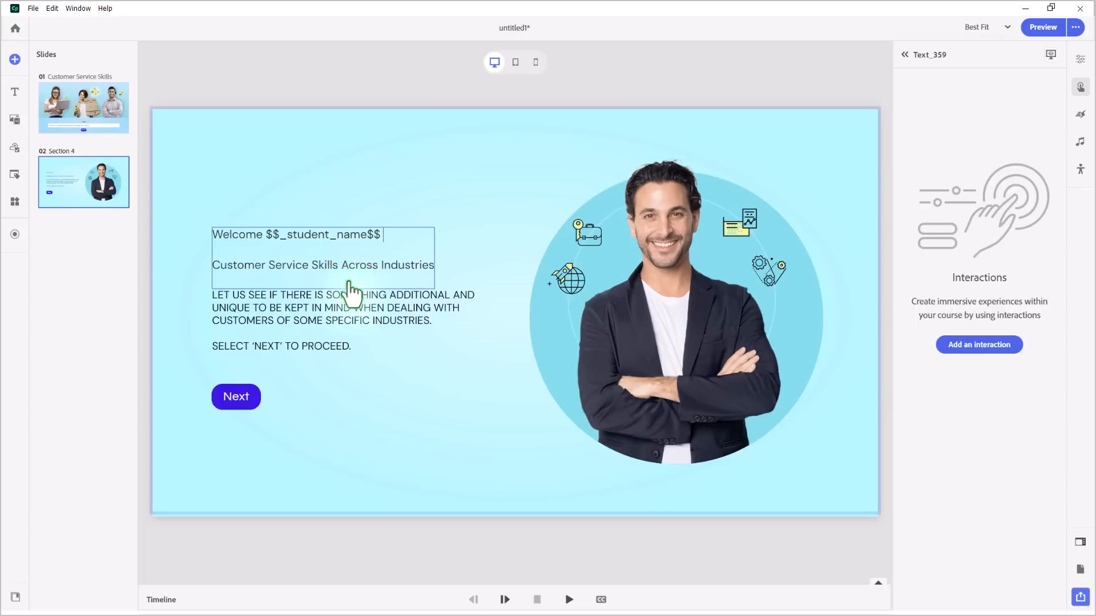
pyautogui.write(',')
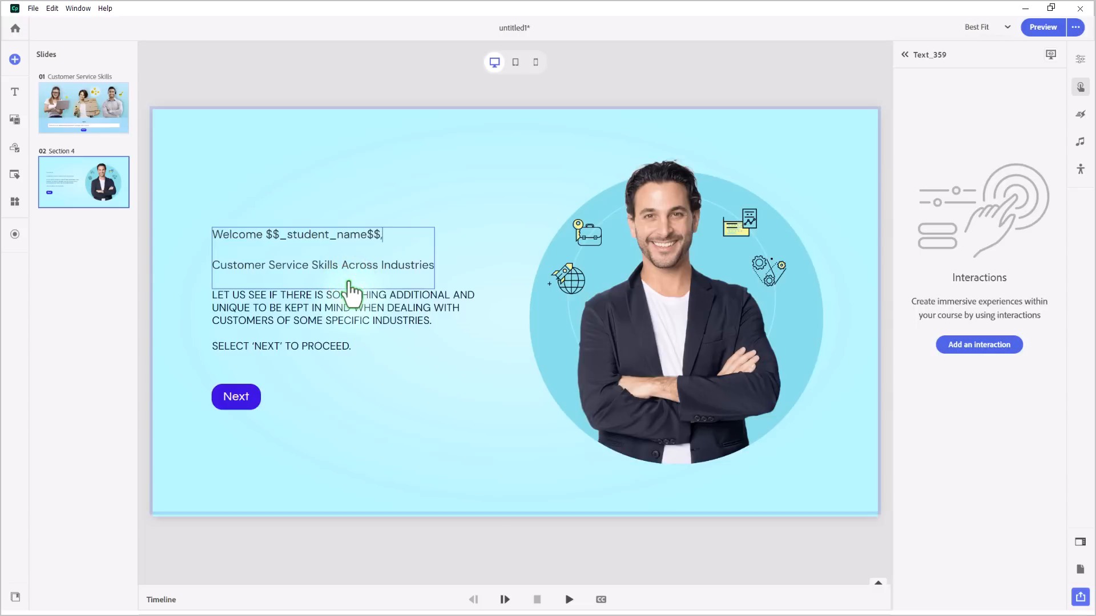
pyautogui.click(83, 108)
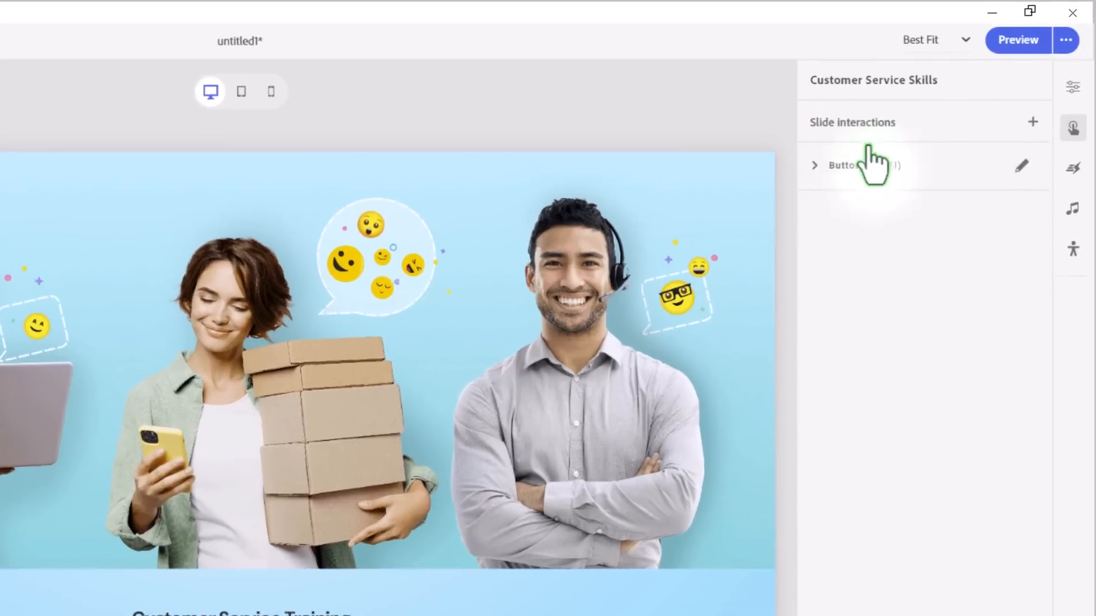
# Step: Add a Slide Enter interaction on the title slide that disables Button_358
pyautogui.click(1033, 121)
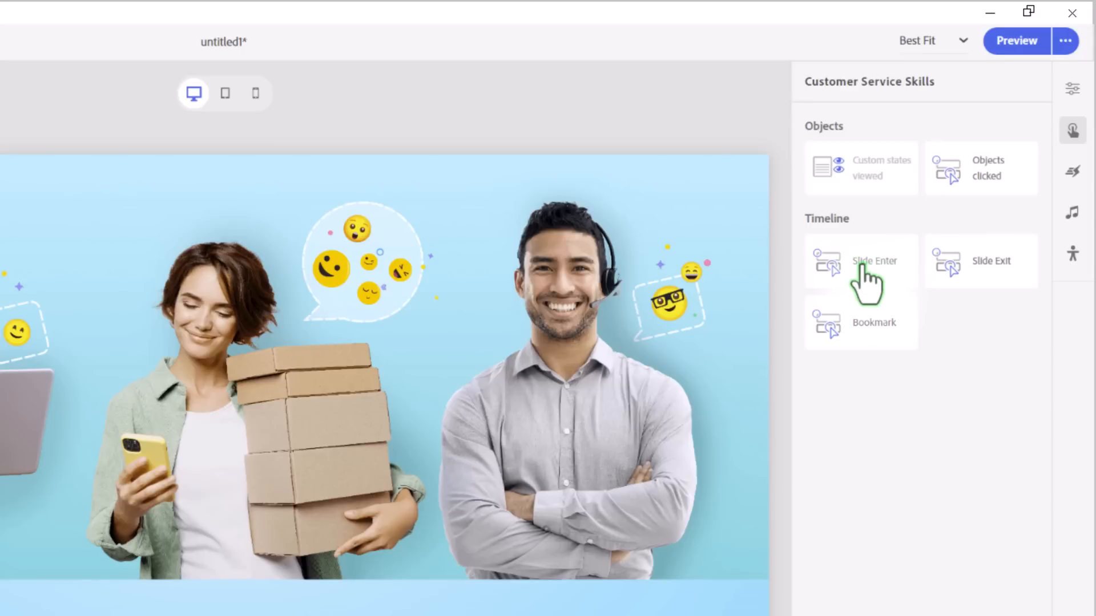
pyautogui.click(872, 261)
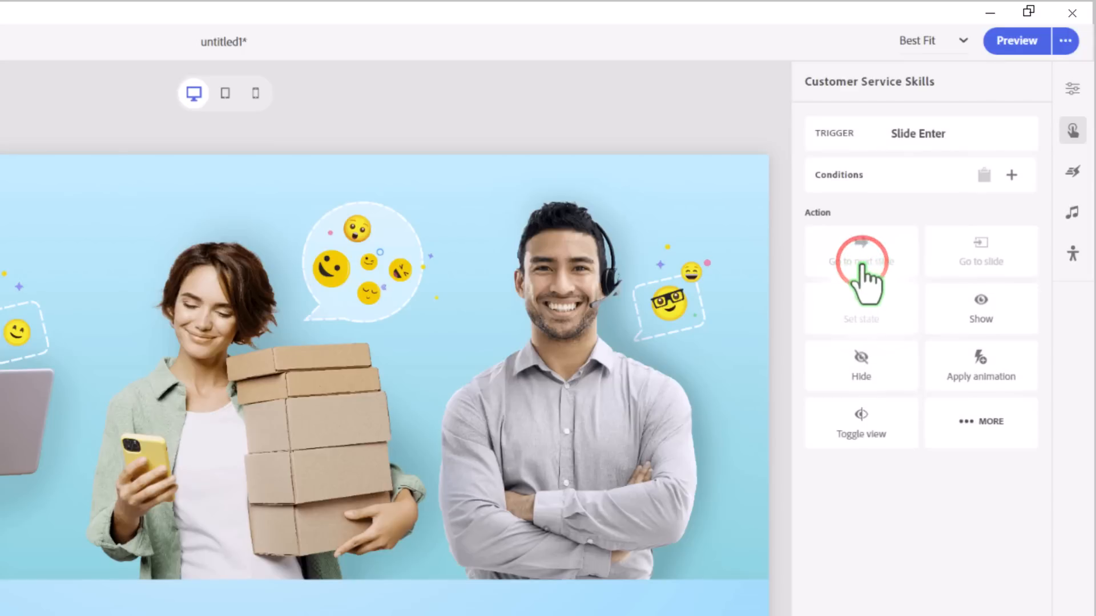
pyautogui.click(979, 421)
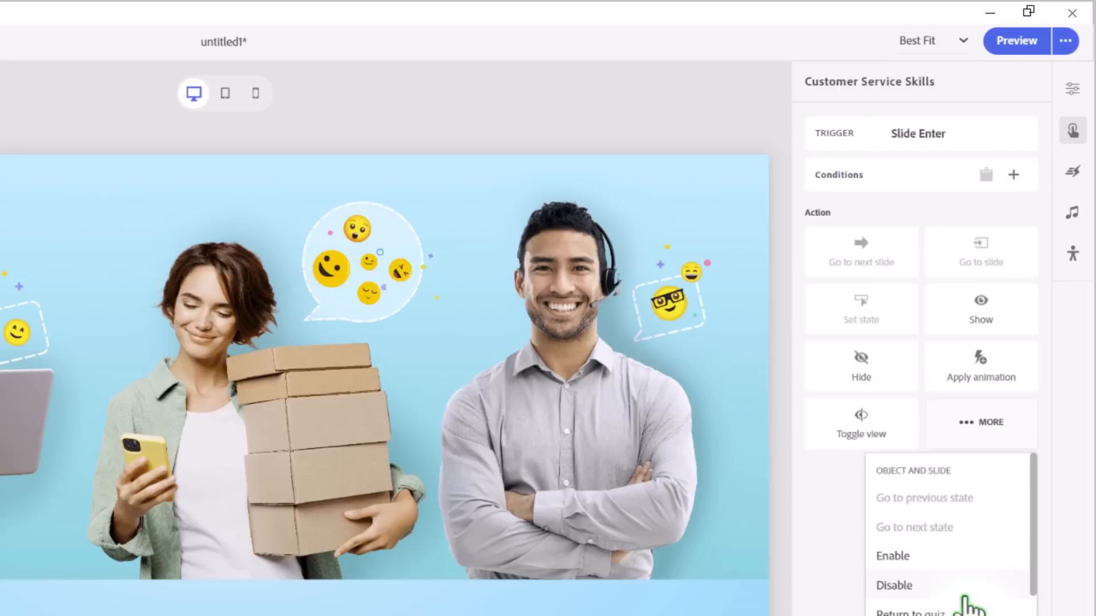
pyautogui.click(894, 585)
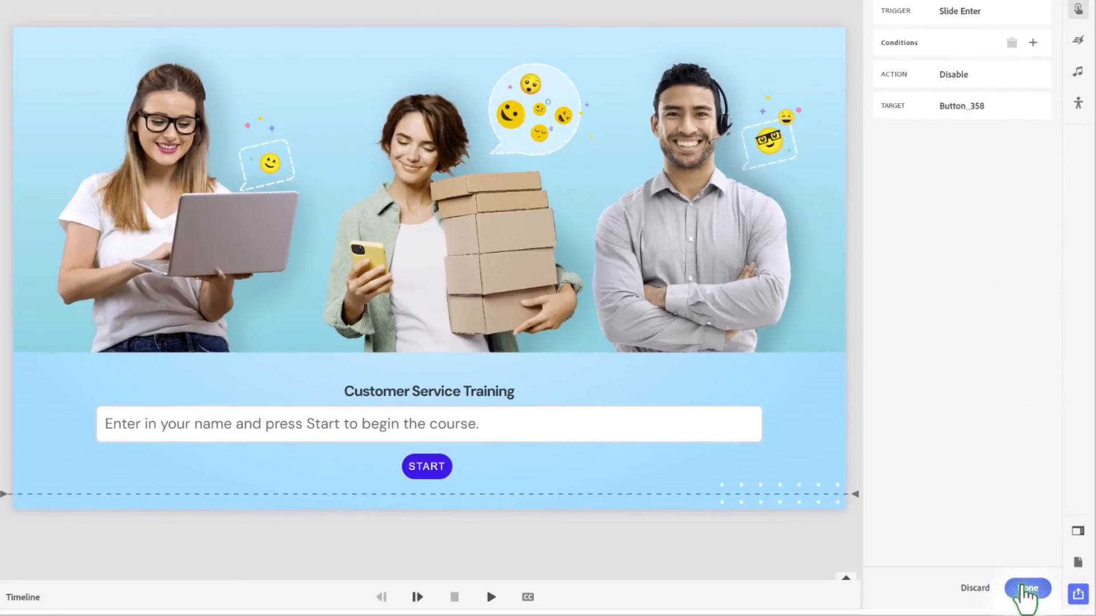
pyautogui.click(1027, 588)
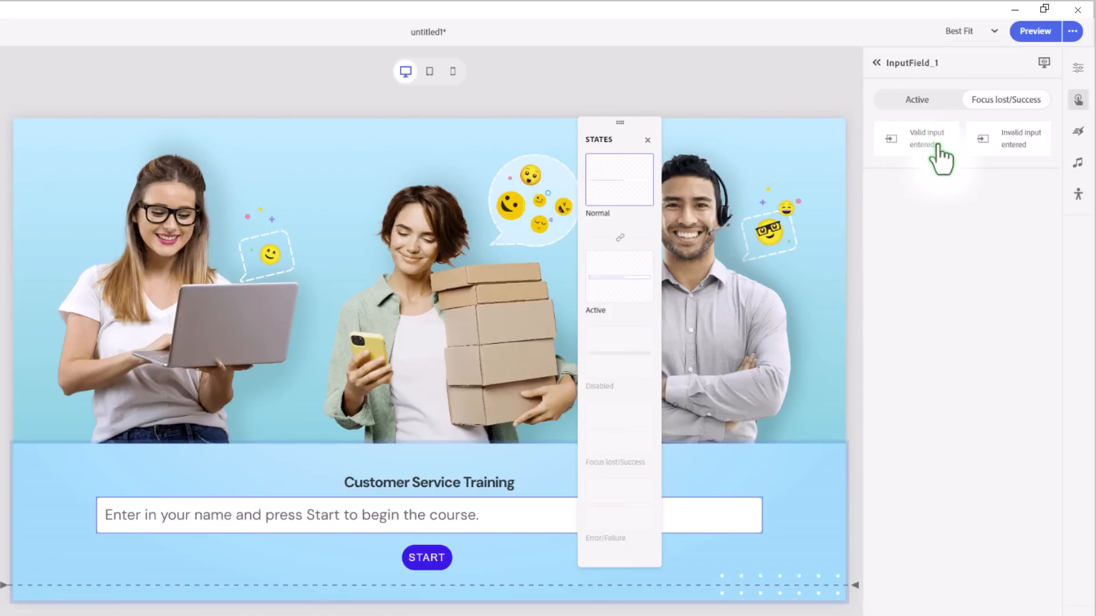
# Step: Have InputField_1's Valid input entered event enable Button_358, then select the START button
pyautogui.click(926, 138)
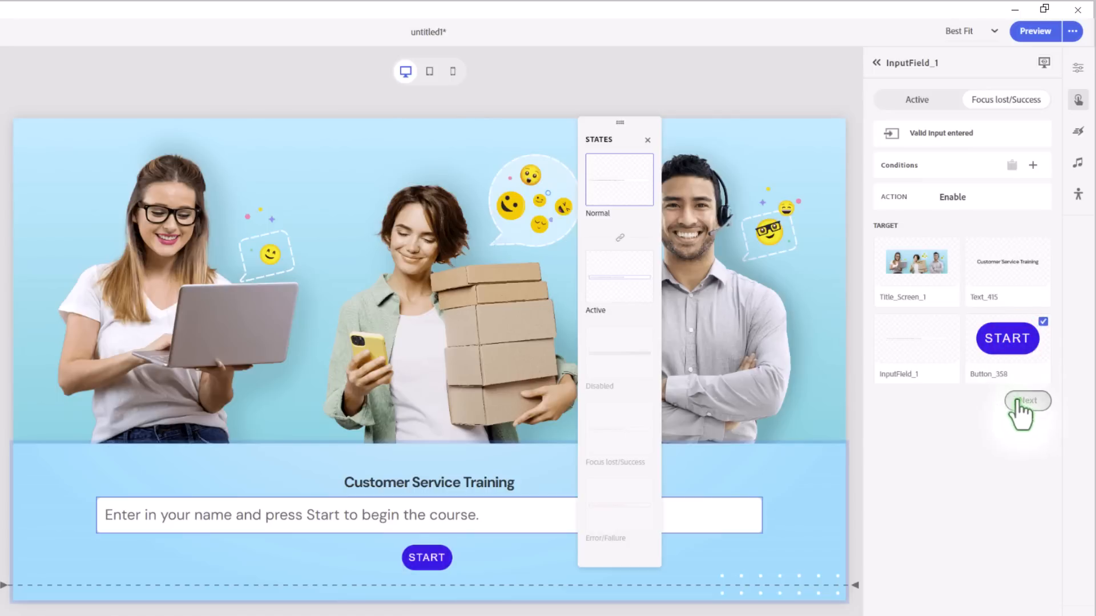
pyautogui.click(1026, 400)
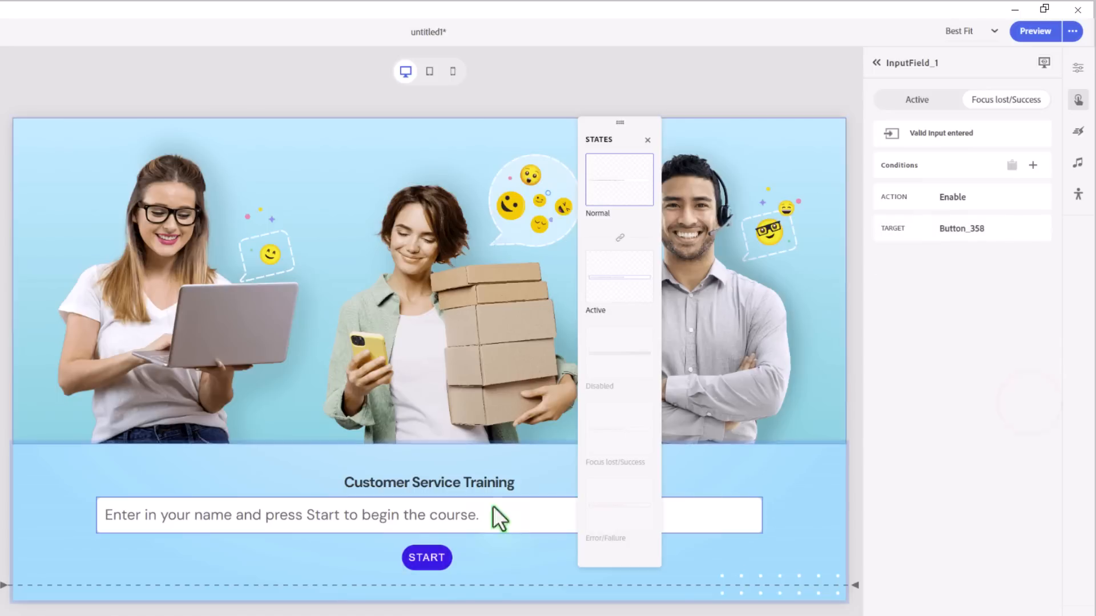
pyautogui.click(426, 557)
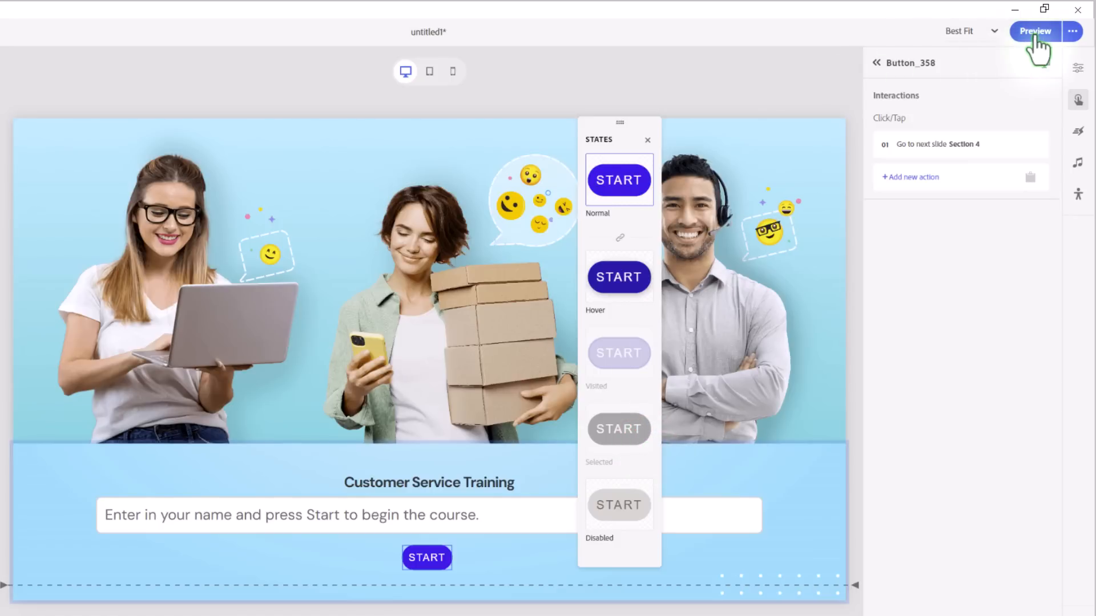
# Step: Preview the course, test the disabled START, enter 'Paul Wilson', and start the course
pyautogui.click(1035, 30)
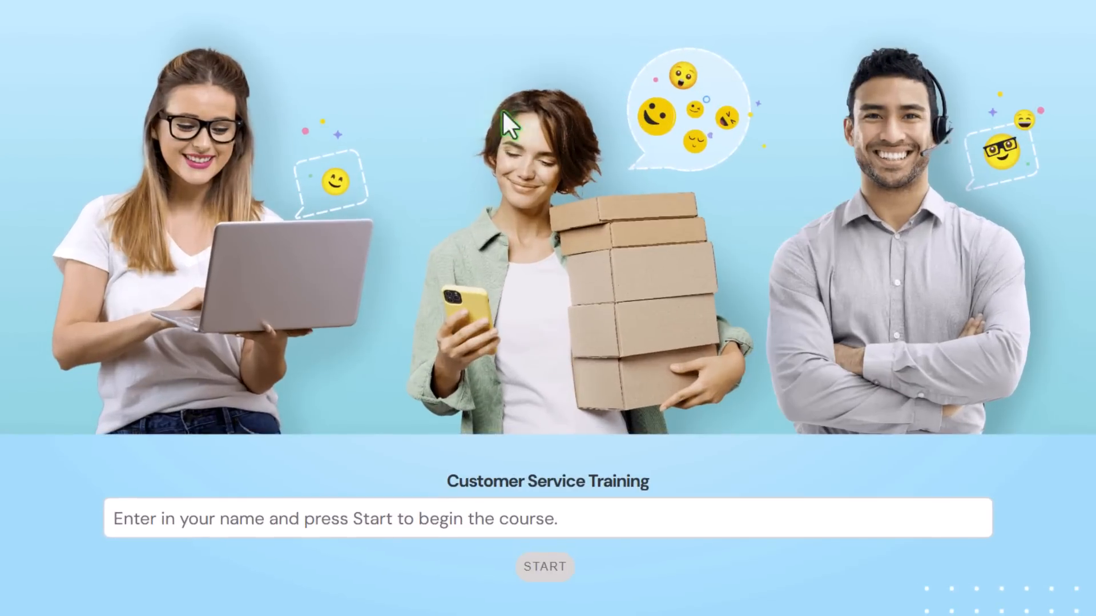
pyautogui.moveTo(573, 598)
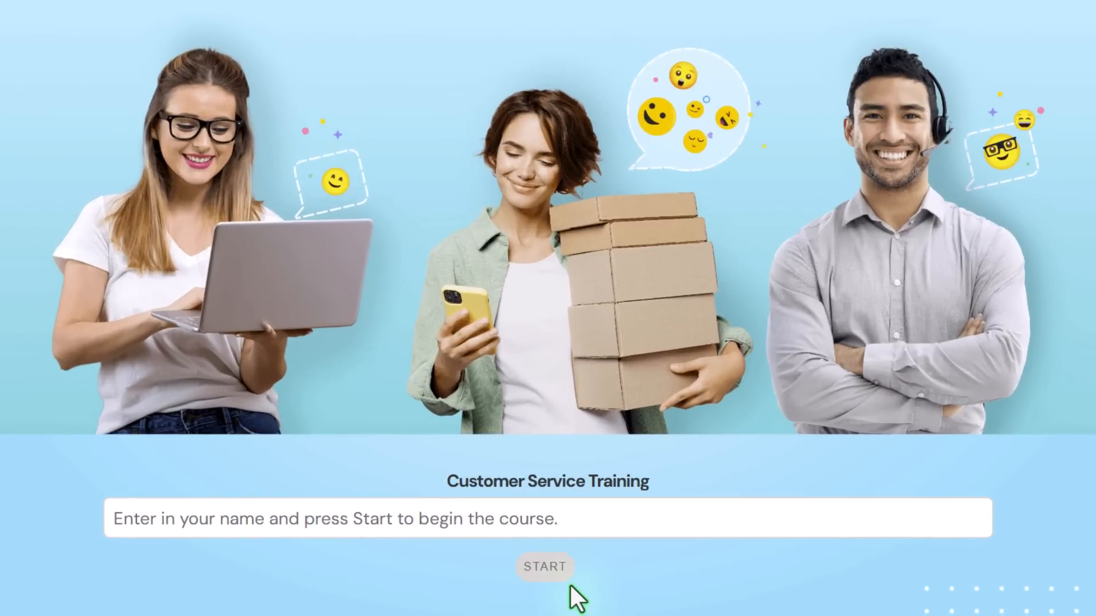
pyautogui.click(544, 566)
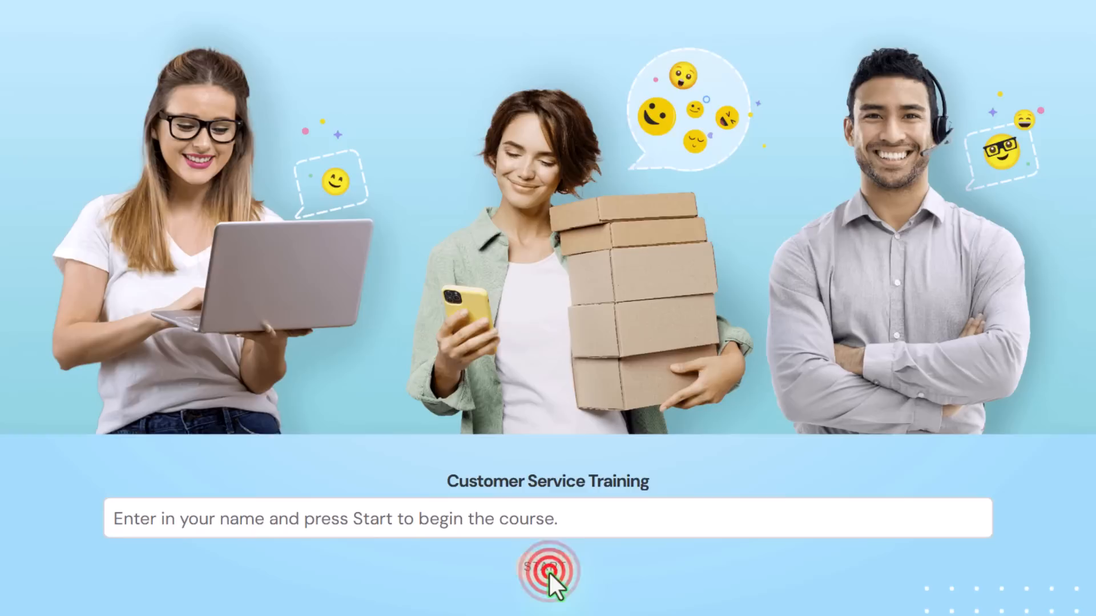
pyautogui.click(548, 519)
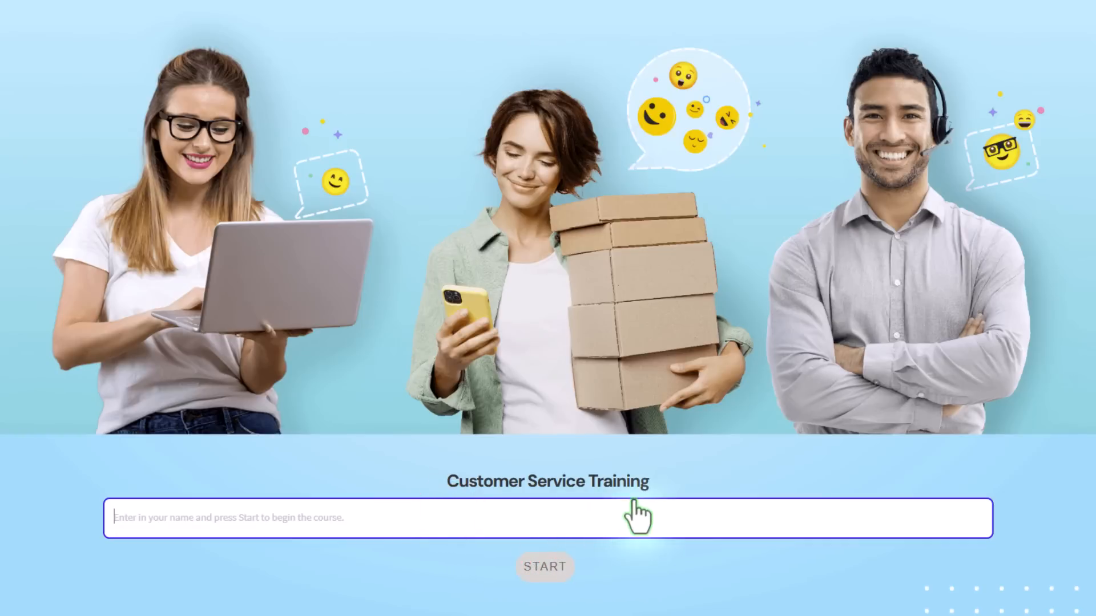
pyautogui.write('Paul Wilson')
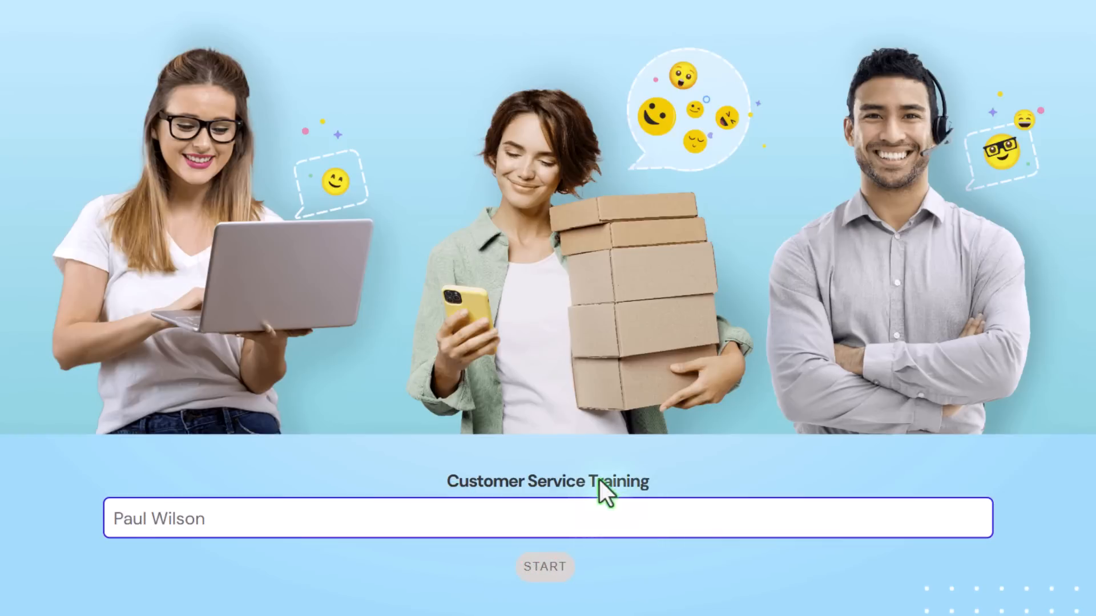
pyautogui.click(544, 567)
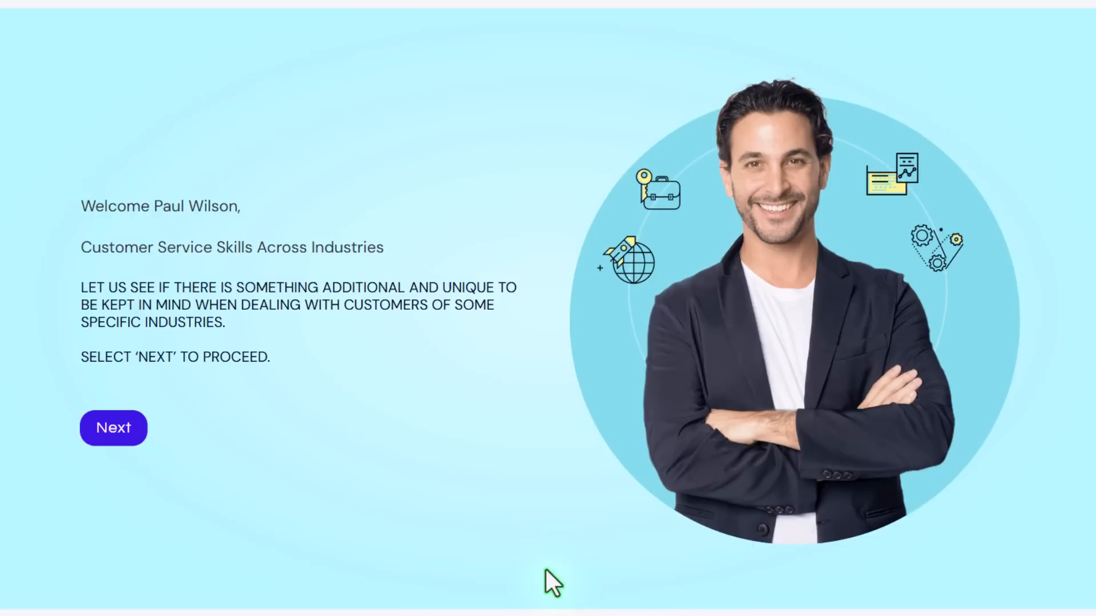
pyautogui.moveTo(279, 222)
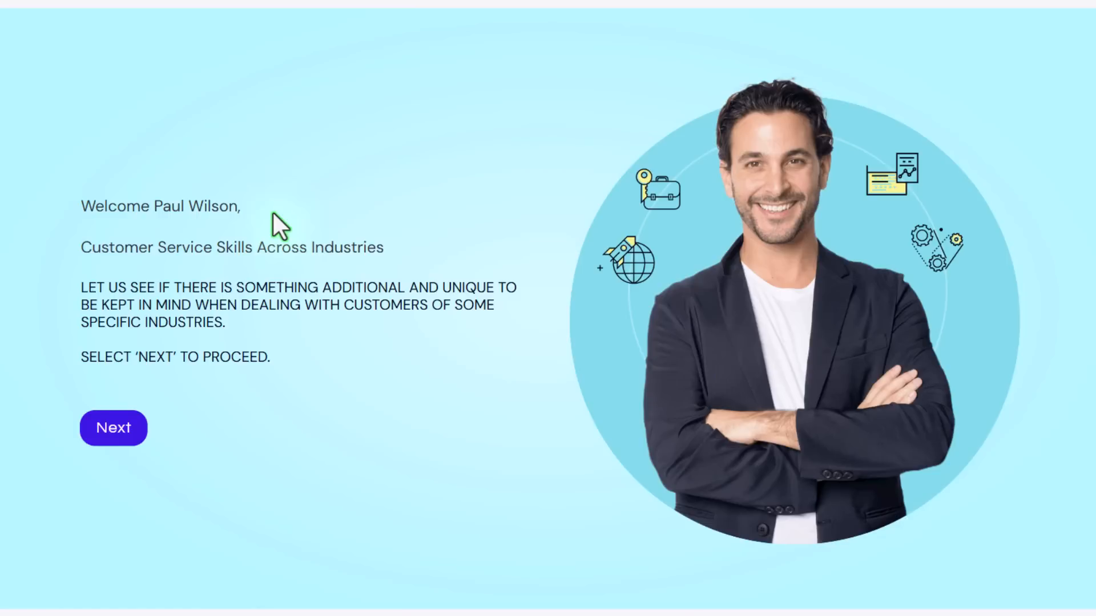
pyautogui.click(113, 427)
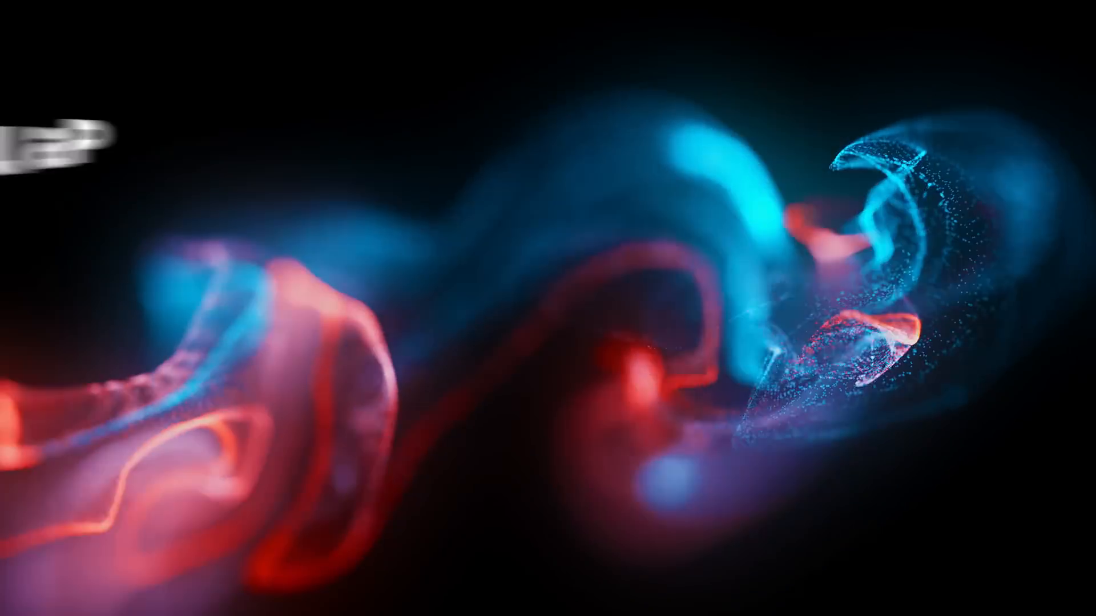